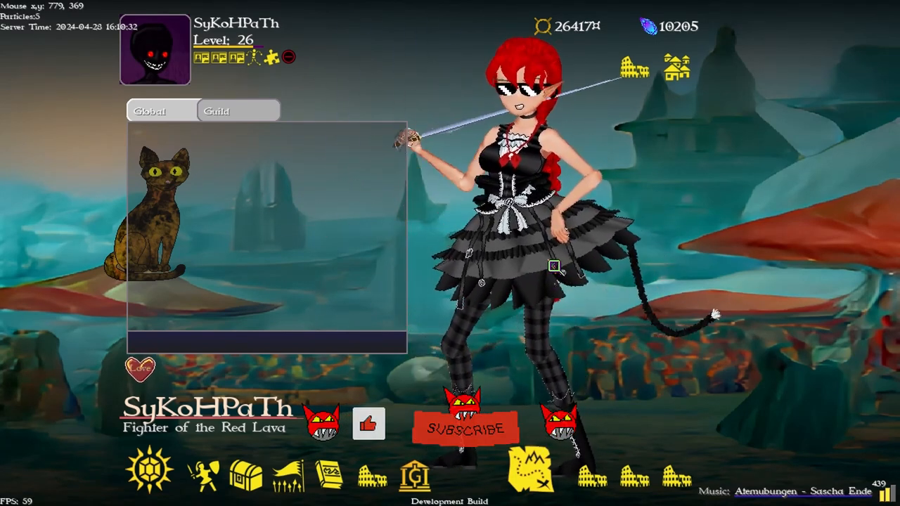
Bring up the Warbands territory map showing The Chads in the forest near Demon Lord Castle
click(464, 429)
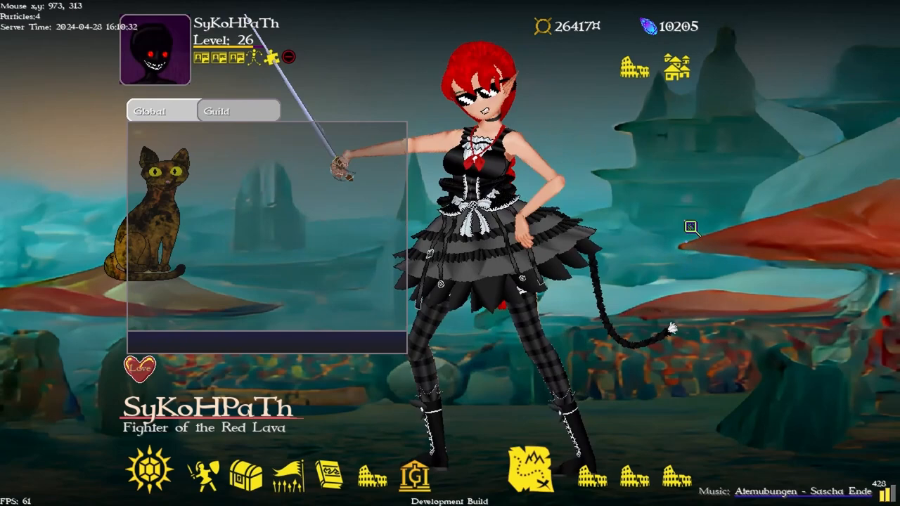
mouse_move(414, 478)
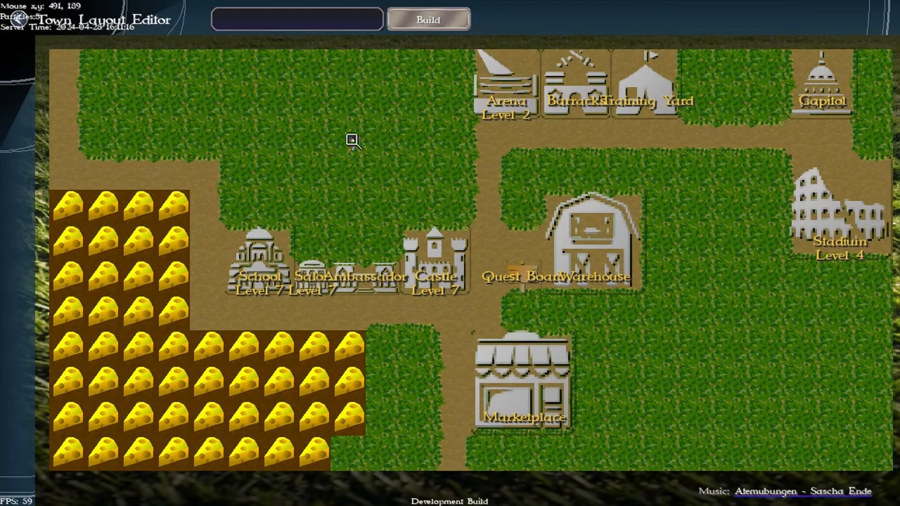
mouse_move(353, 140)
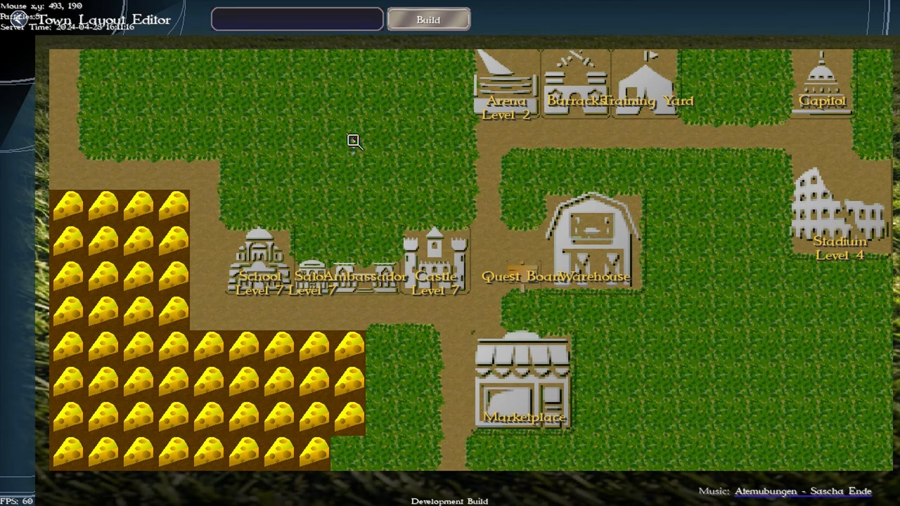
mouse_move(875, 86)
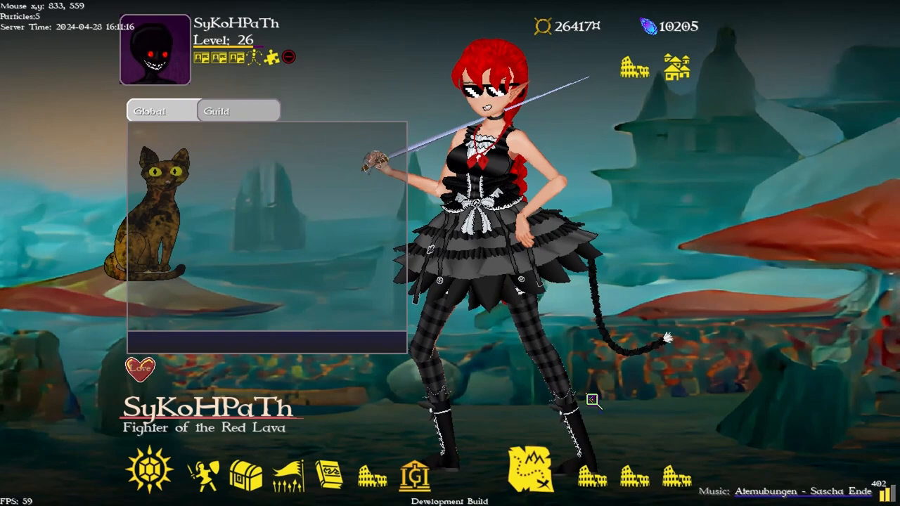
click(526, 470)
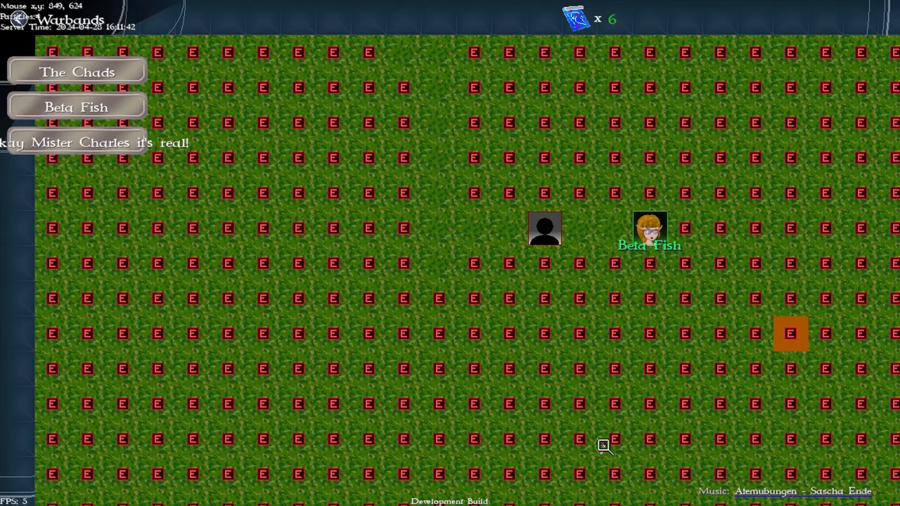
mouse_move(668, 172)
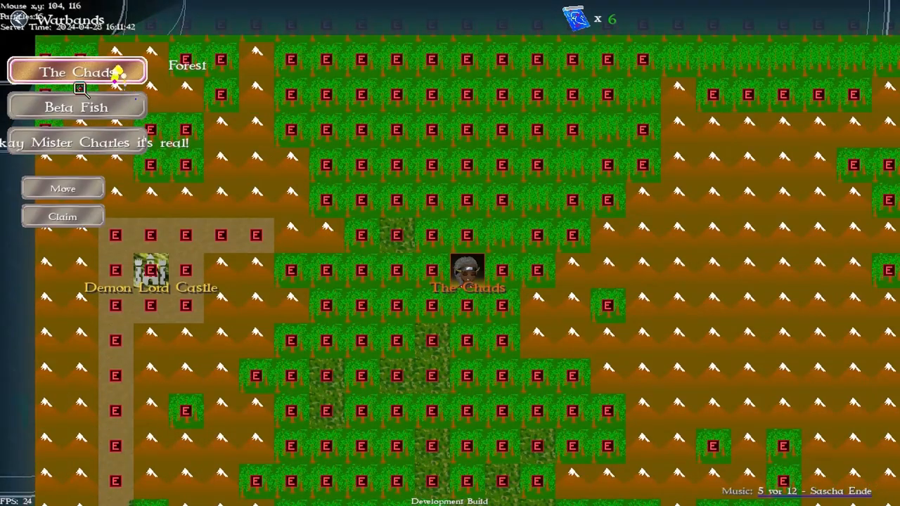
mouse_move(461, 290)
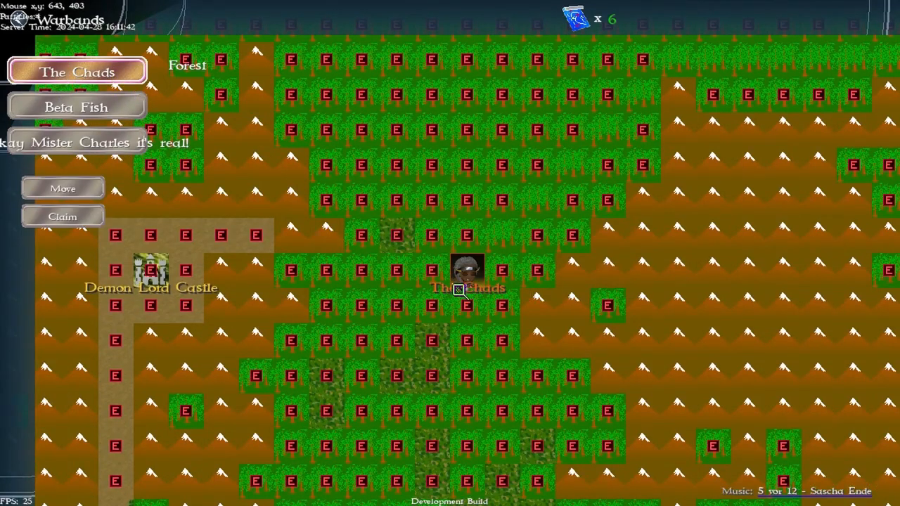
Move The Chads one tile toward Demon Lord Castle, spending an order (6 to 5)
click(62, 189)
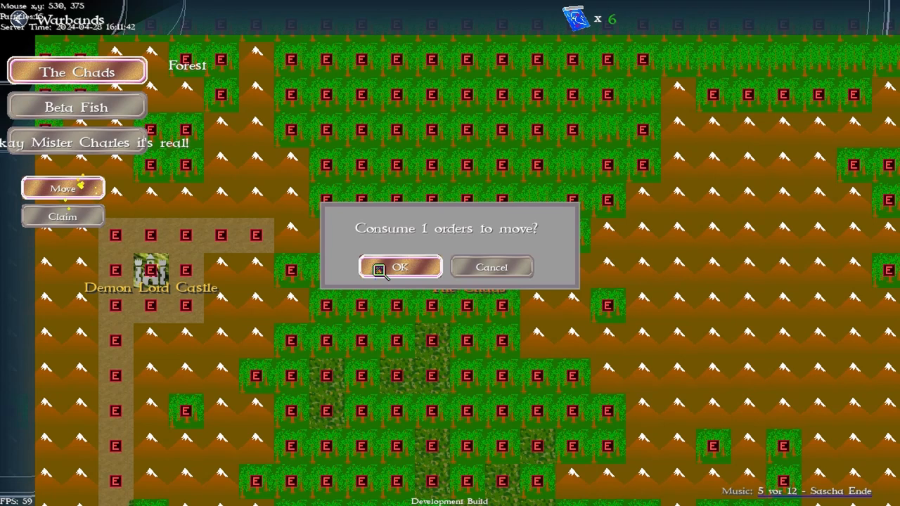
click(400, 267)
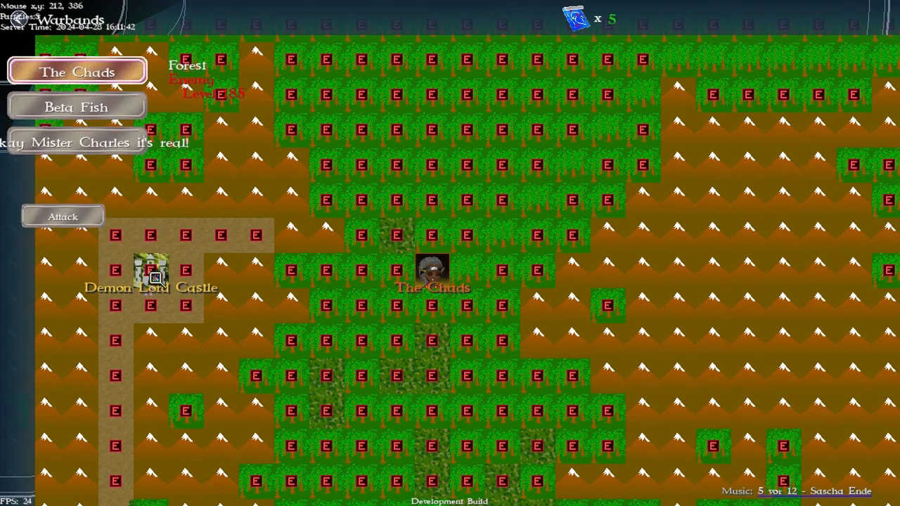
mouse_move(162, 275)
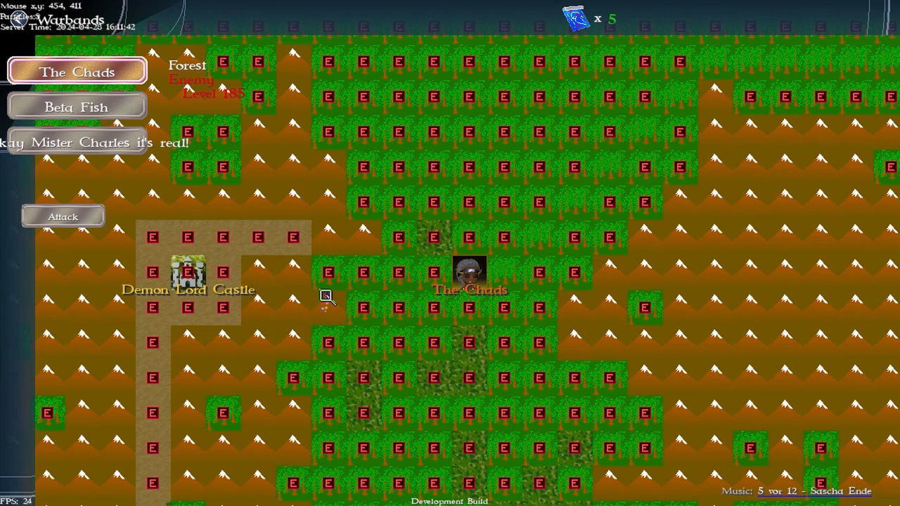
mouse_move(9, 200)
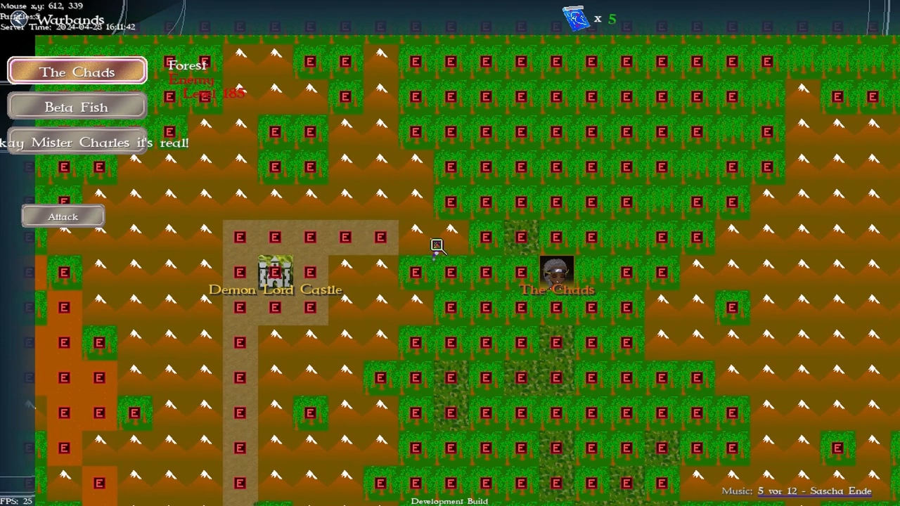
mouse_move(382, 279)
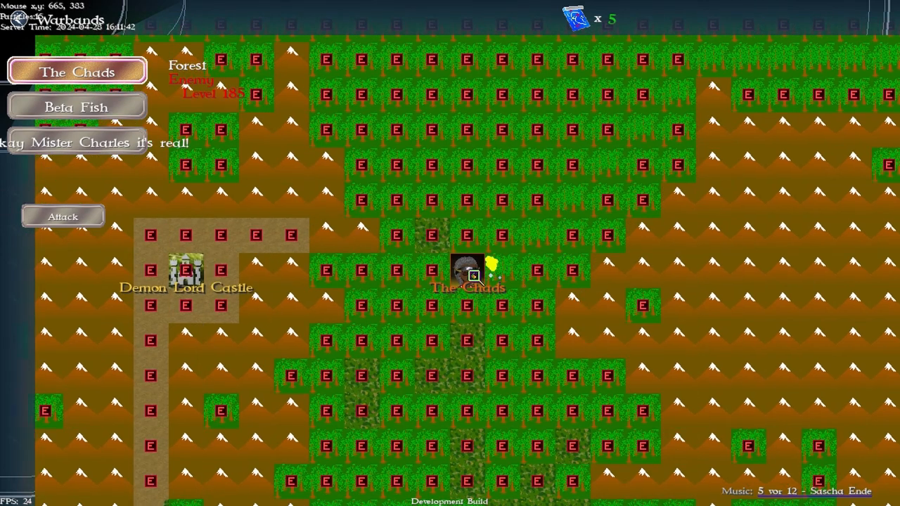
mouse_move(171, 112)
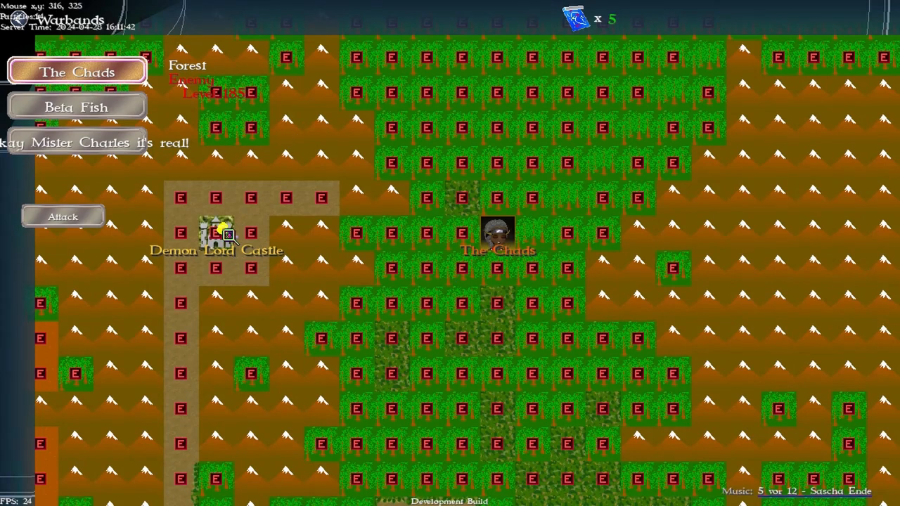
mouse_move(437, 242)
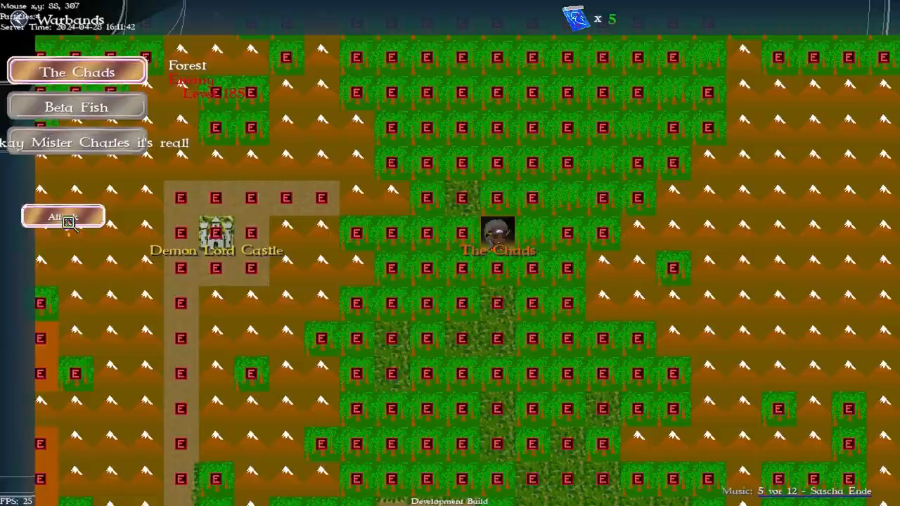
Win two monster battles with The Chads and advance another tile, leaving 4 war orders
click(62, 217)
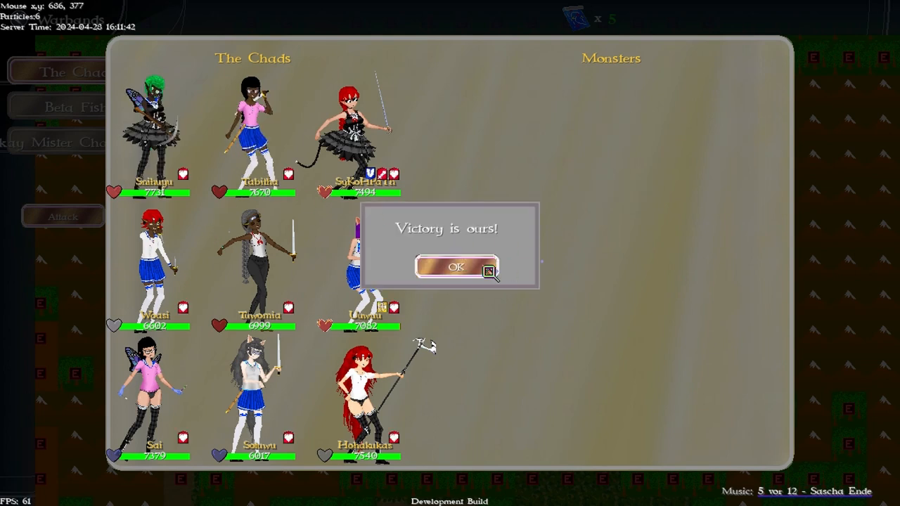
click(456, 267)
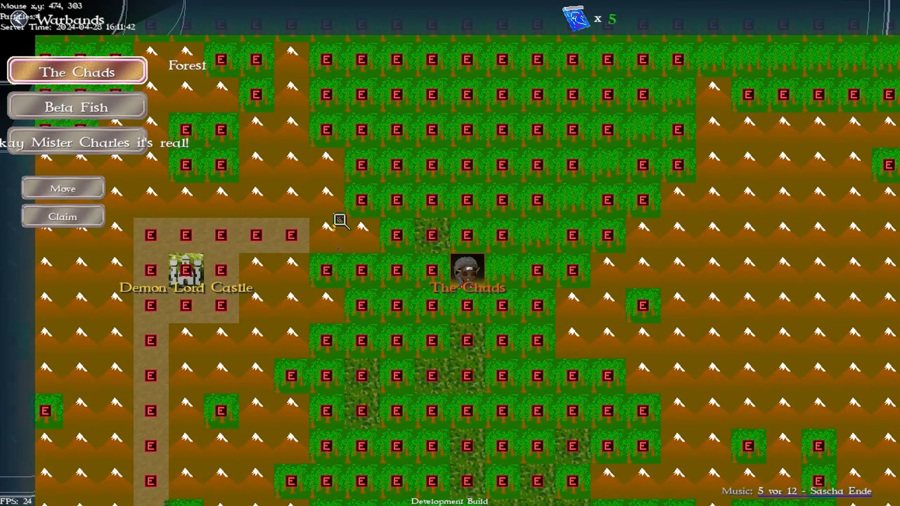
mouse_move(308, 203)
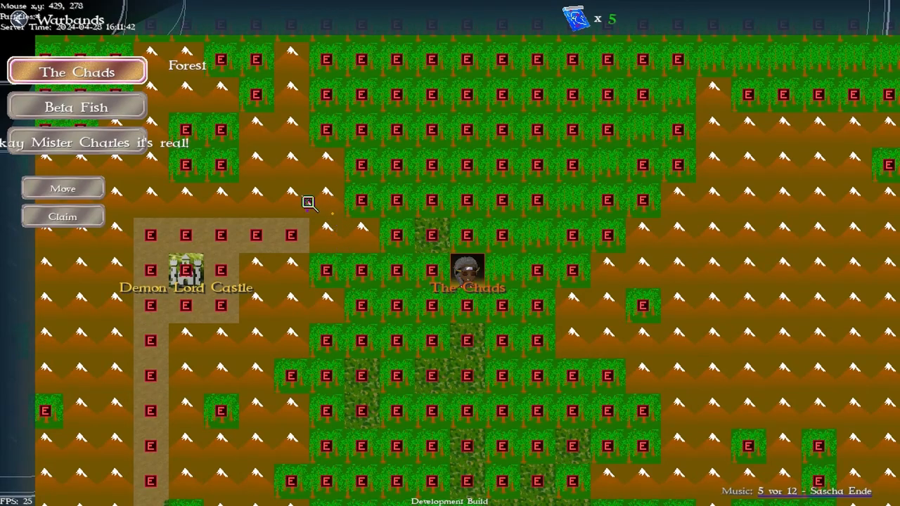
click(61, 189)
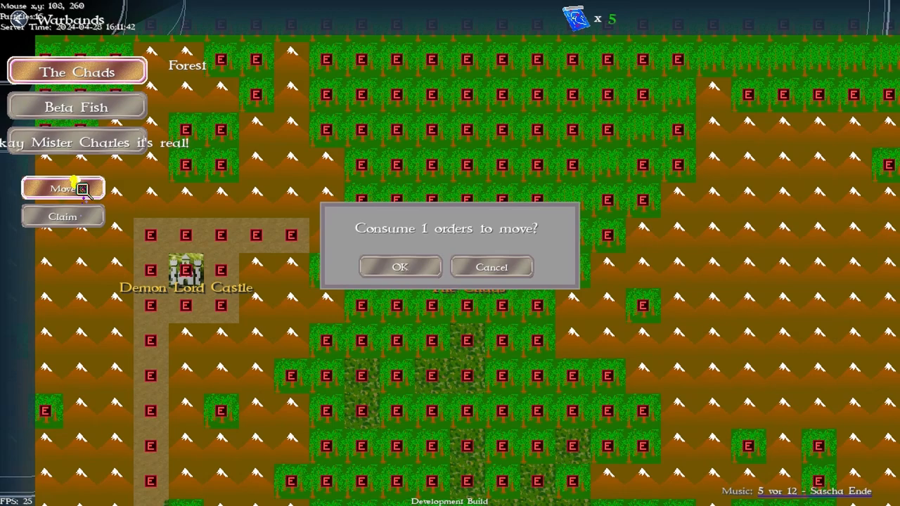
click(399, 267)
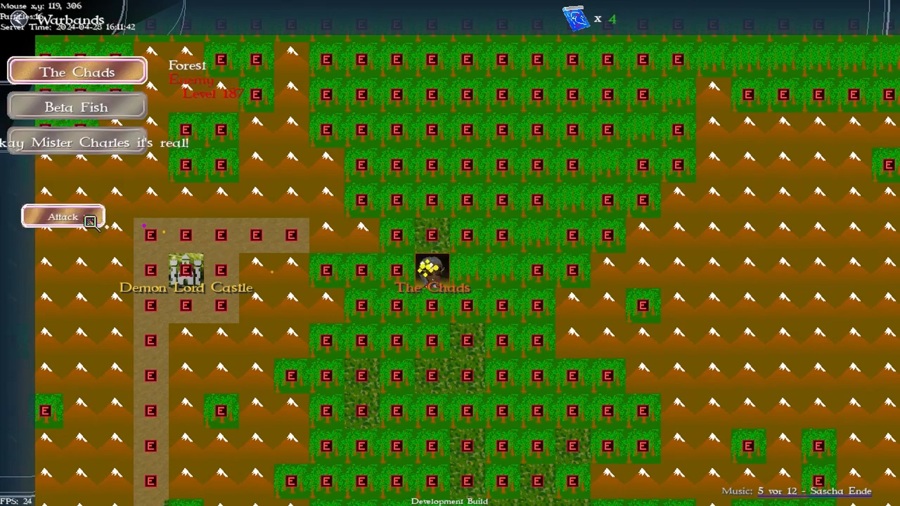
click(62, 217)
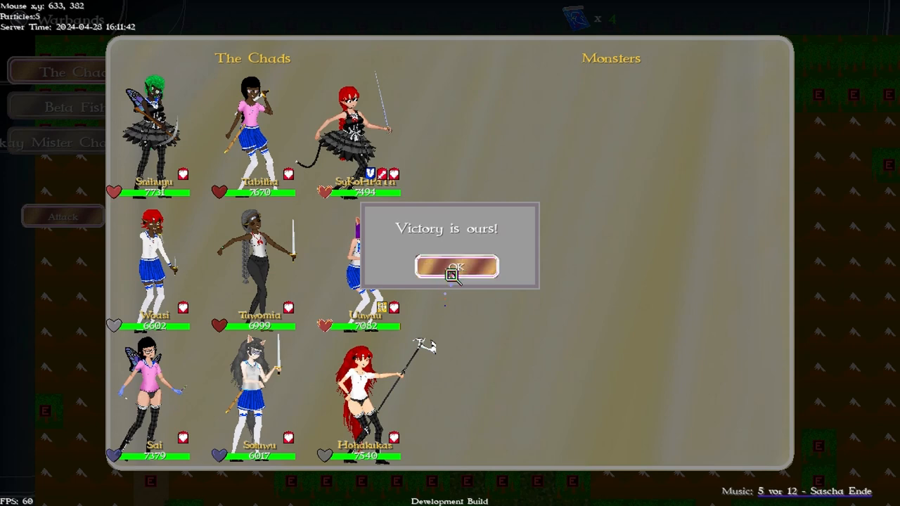
click(456, 267)
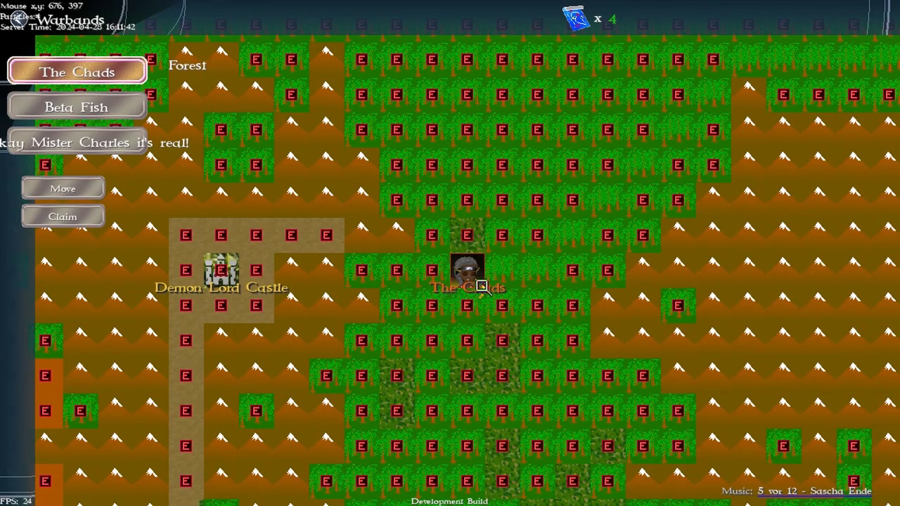
mouse_move(118, 199)
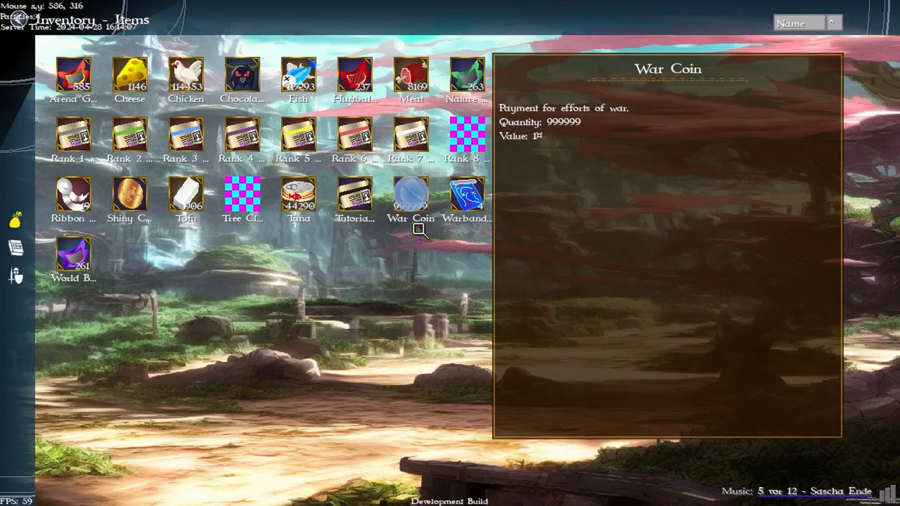
mouse_move(82, 51)
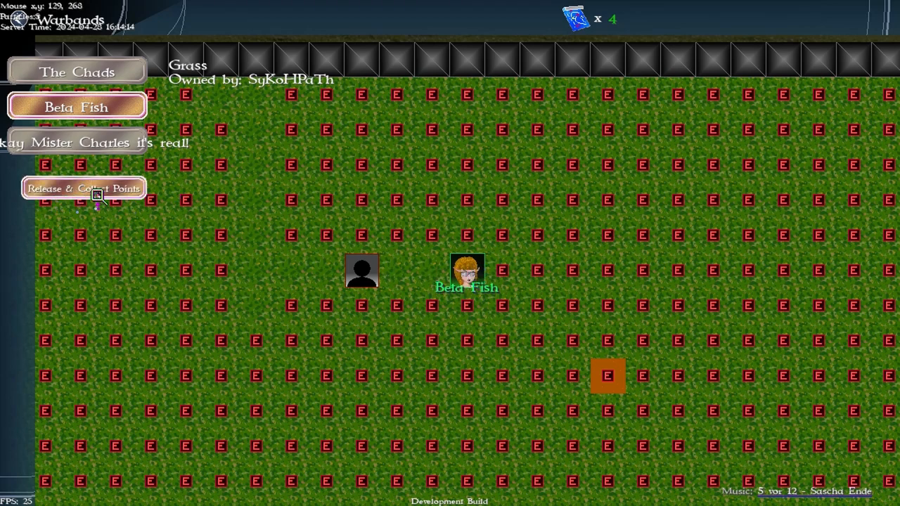
Release Beta Fish's grass claim for points and move it beside the shadow figure
click(83, 189)
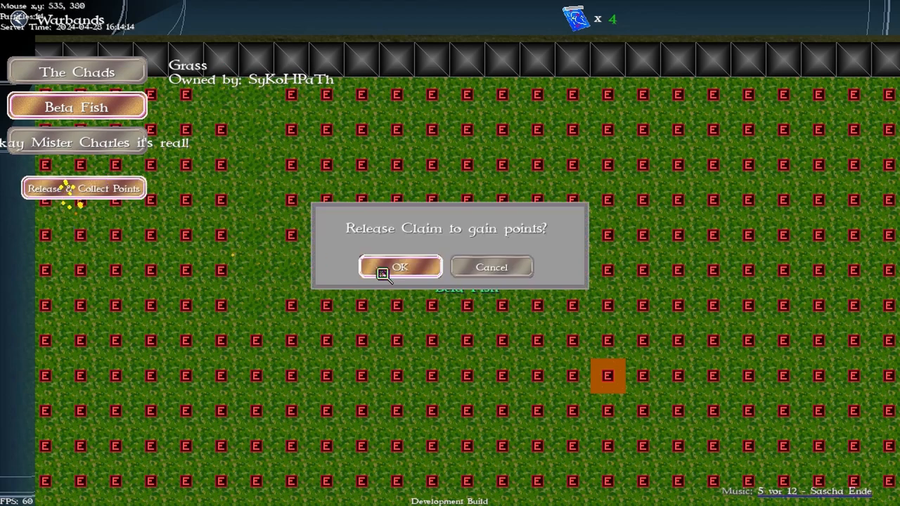
click(399, 267)
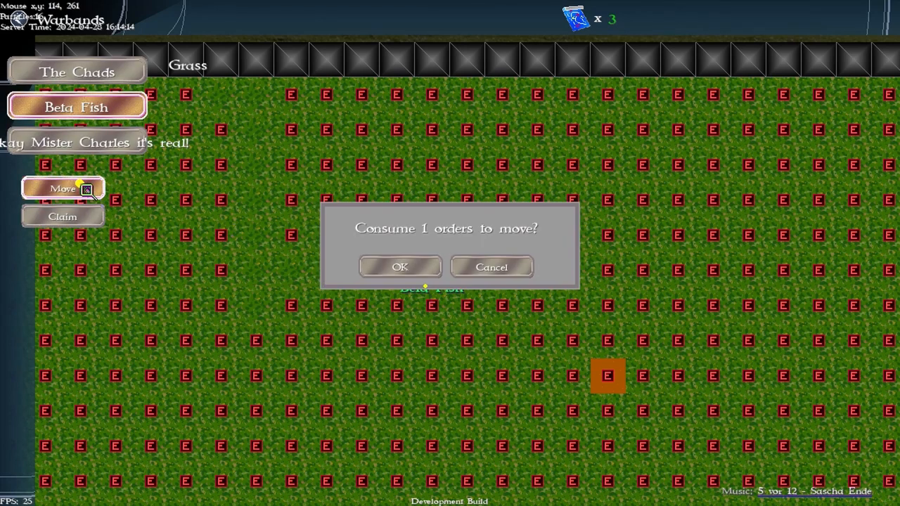
click(400, 268)
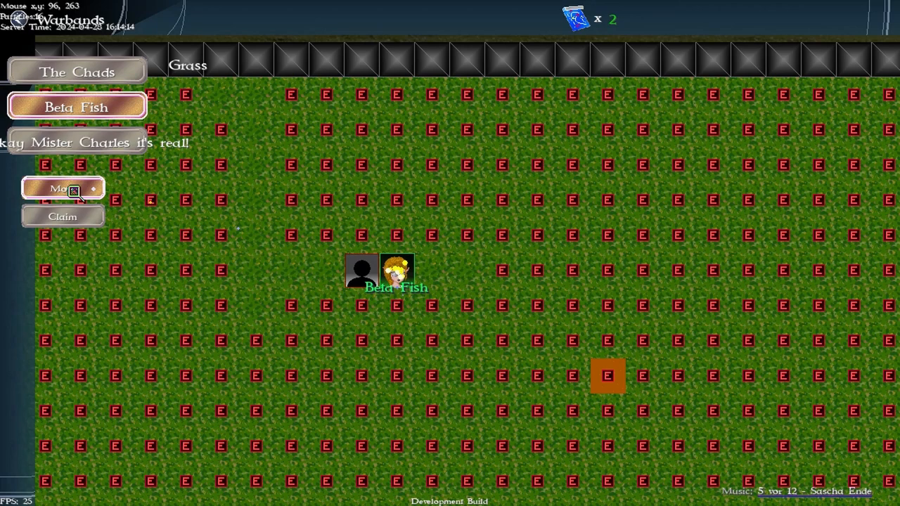
click(62, 217)
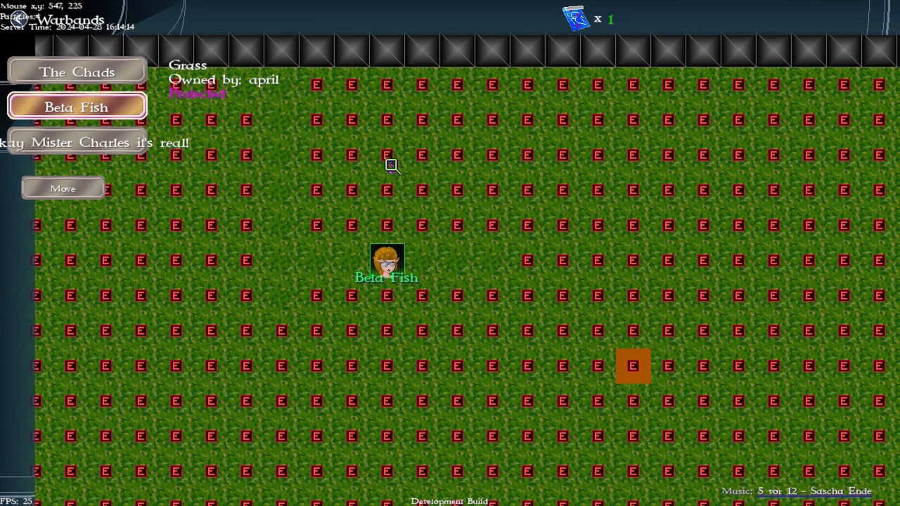
mouse_move(419, 200)
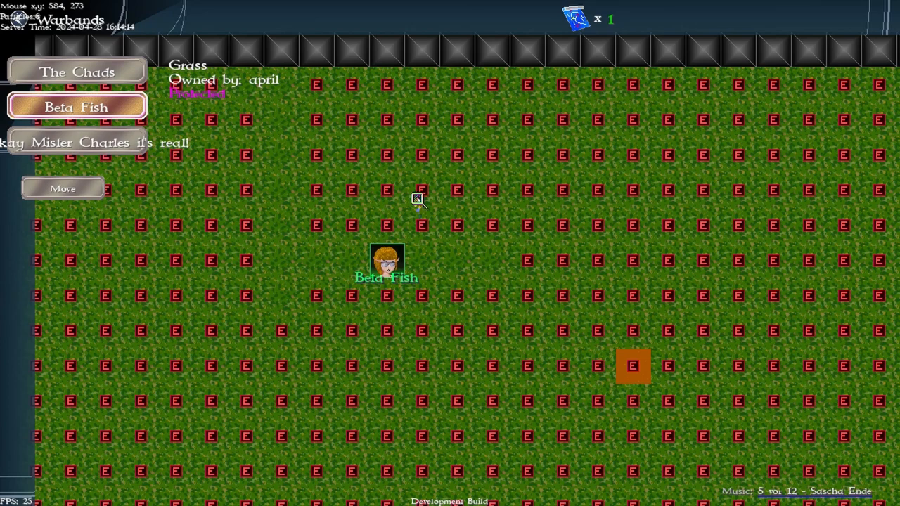
mouse_move(582, 26)
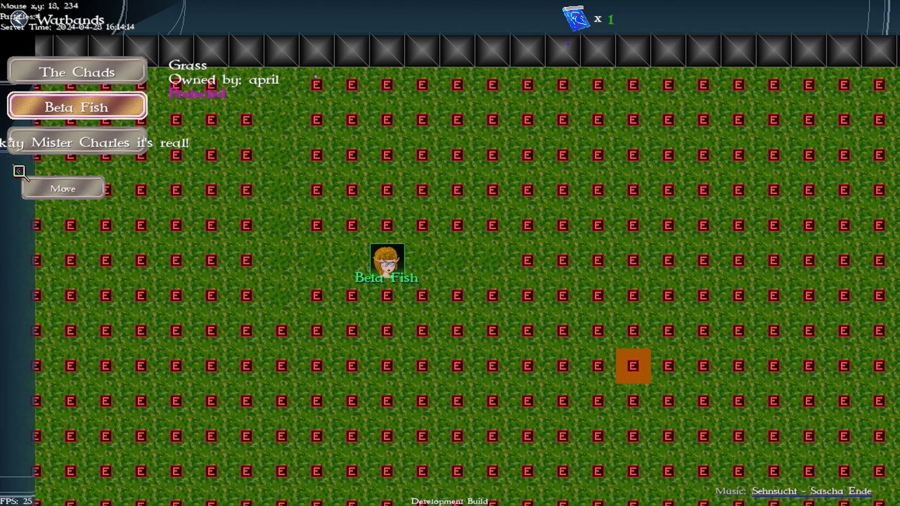
mouse_move(146, 144)
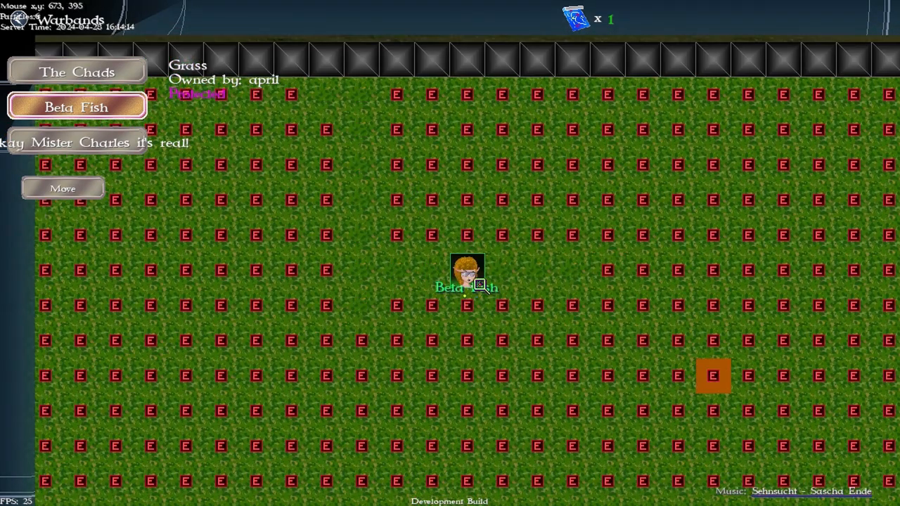
mouse_move(174, 232)
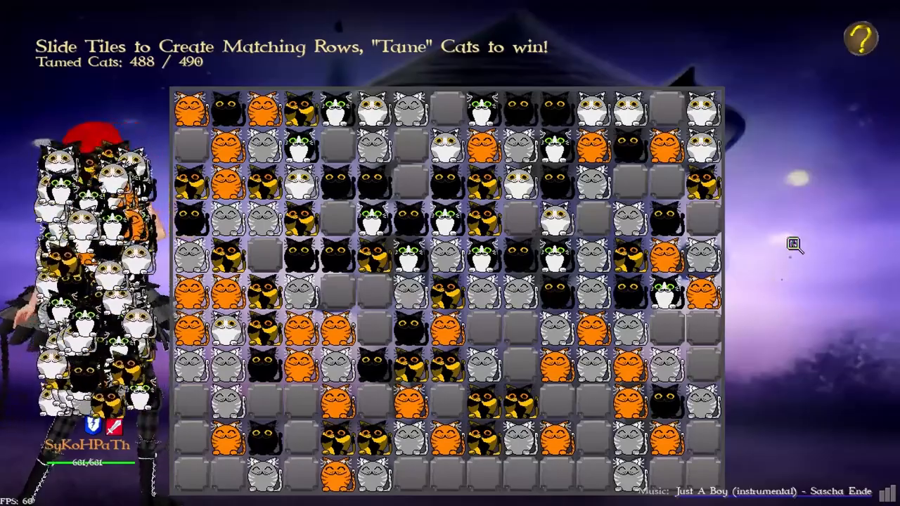
Finish the cat-taming tile puzzle, collect the quest's cat rewards, and view SyKoHPaTh's waifu details
click(443, 256)
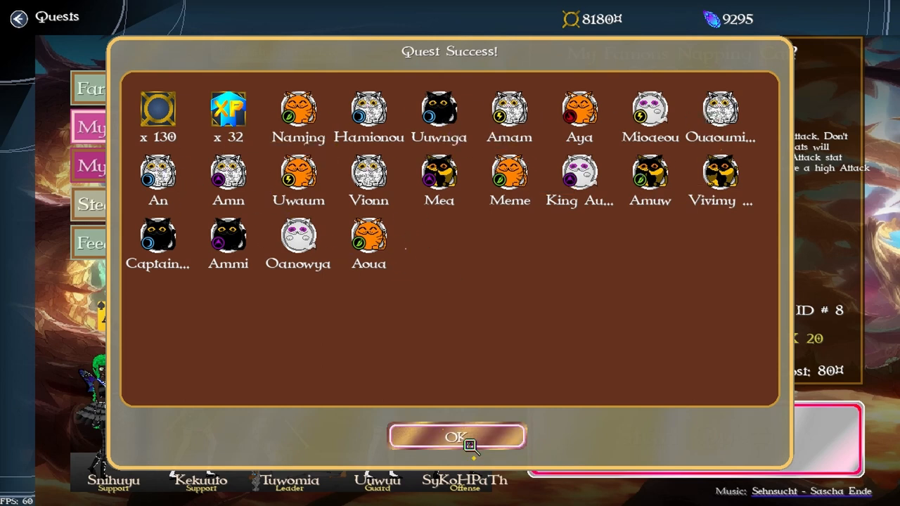
click(457, 436)
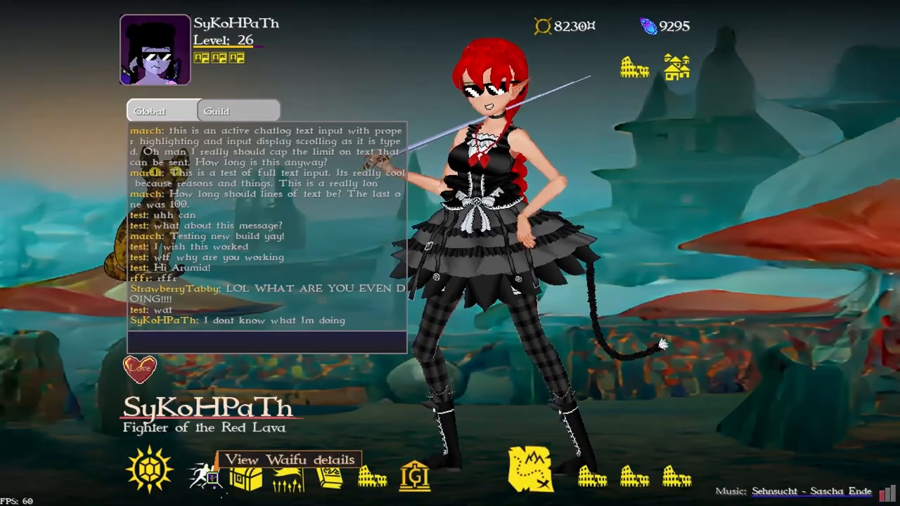
click(290, 460)
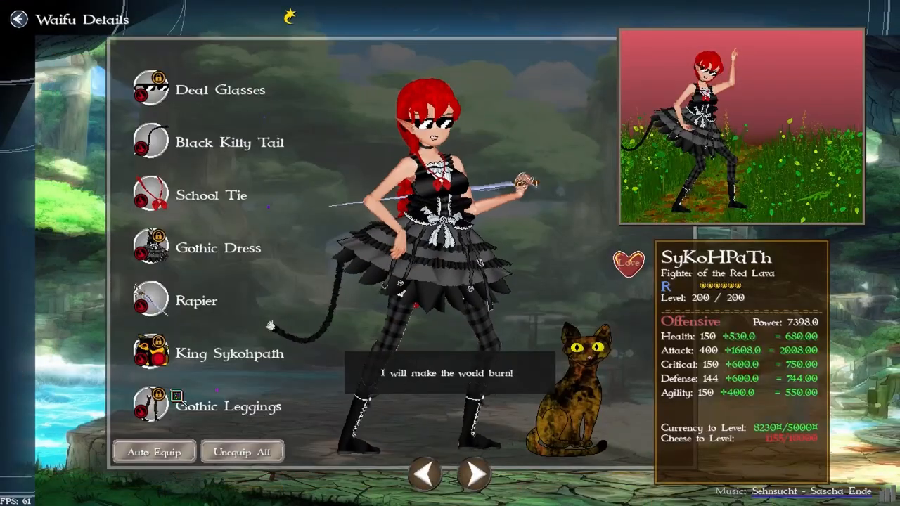
Browse waifus past Kekuuto to Uuwuu and bring her cat Meowsticles into the Cat House
click(471, 476)
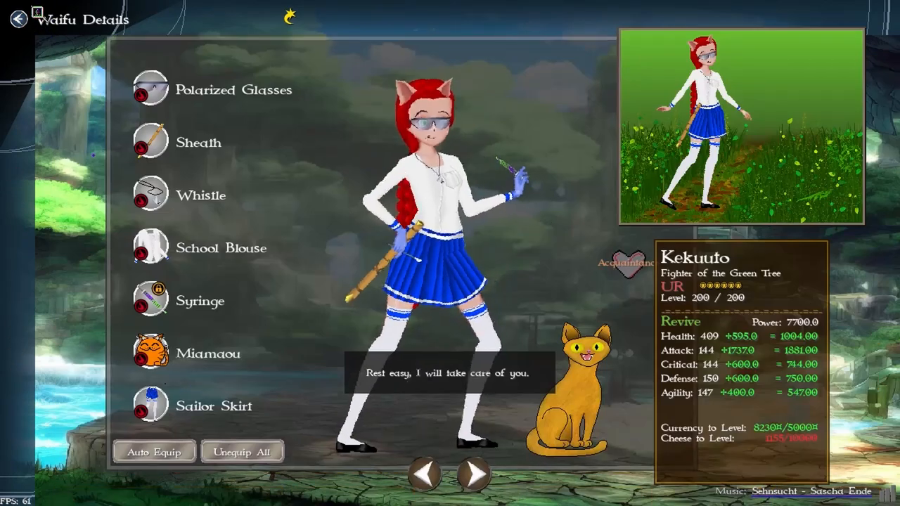
click(472, 474)
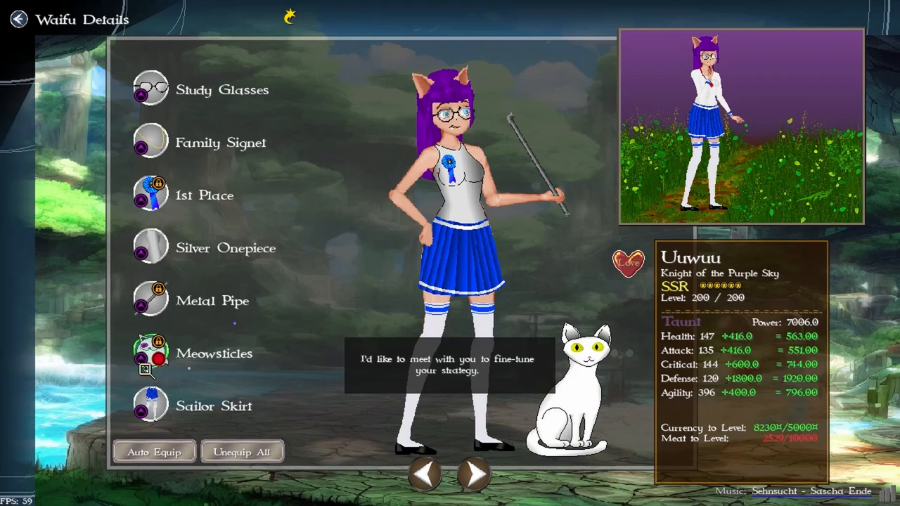
click(149, 353)
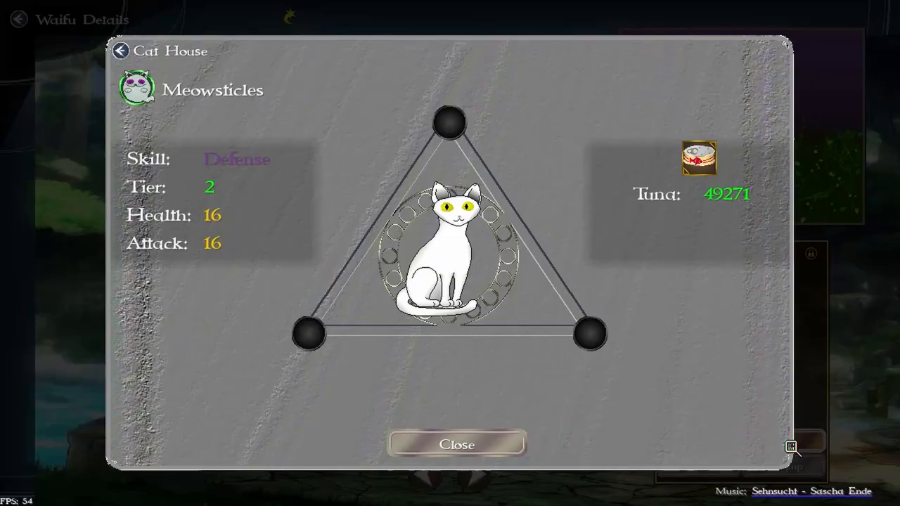
mouse_move(443, 315)
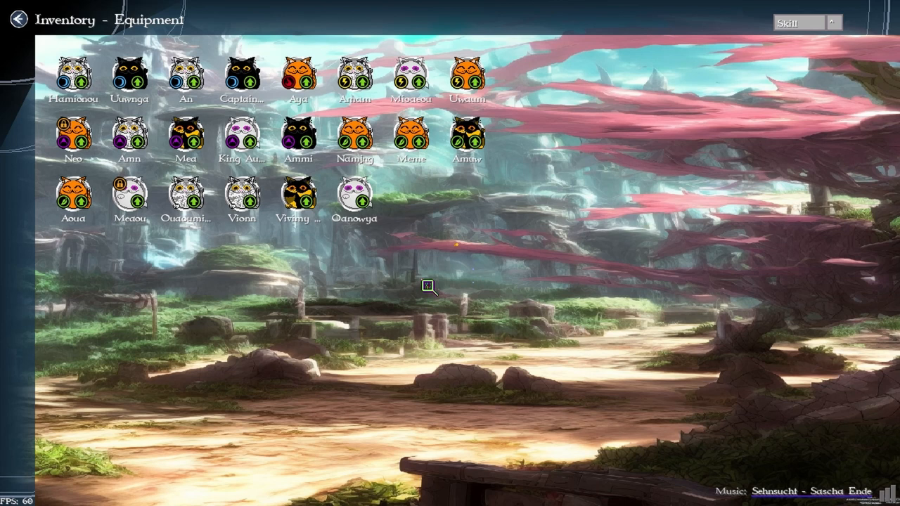
mouse_move(414, 310)
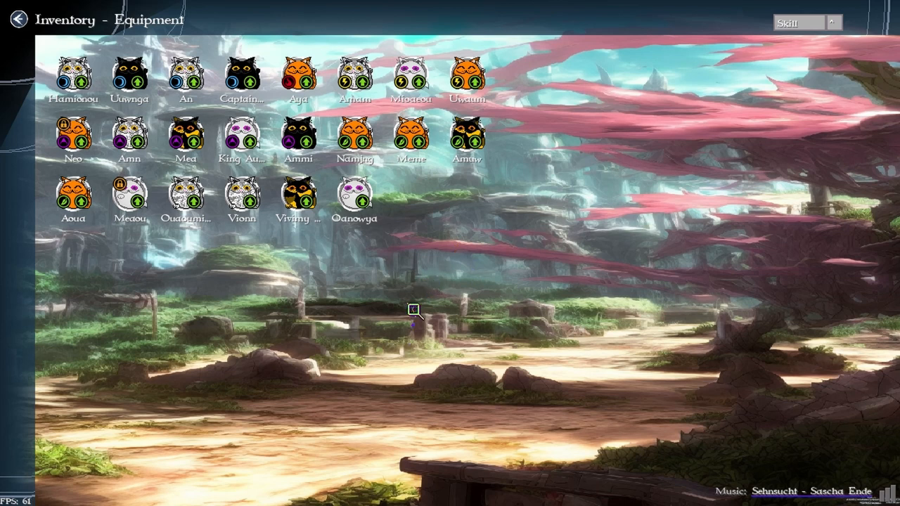
Train Meowsticles with Oanowya, Vivimy Esq. and Vionn, reaching Health and Attack 24
click(354, 200)
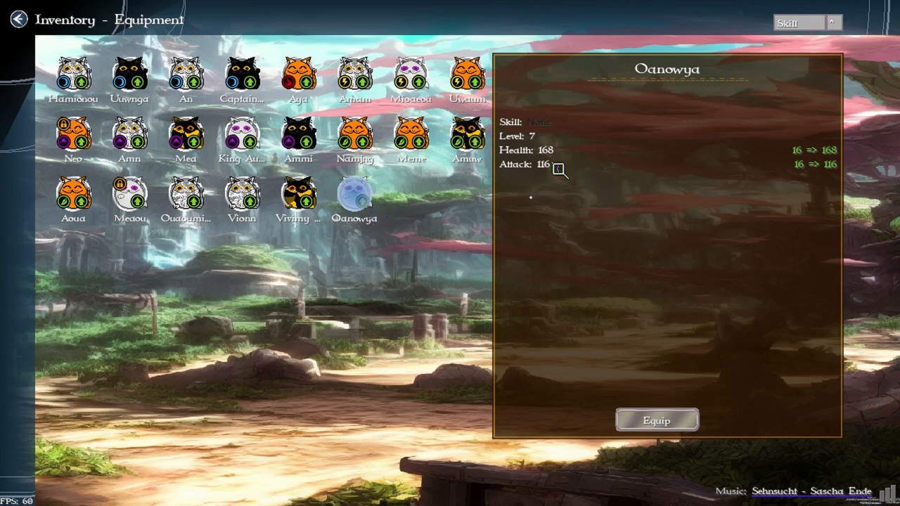
mouse_move(809, 155)
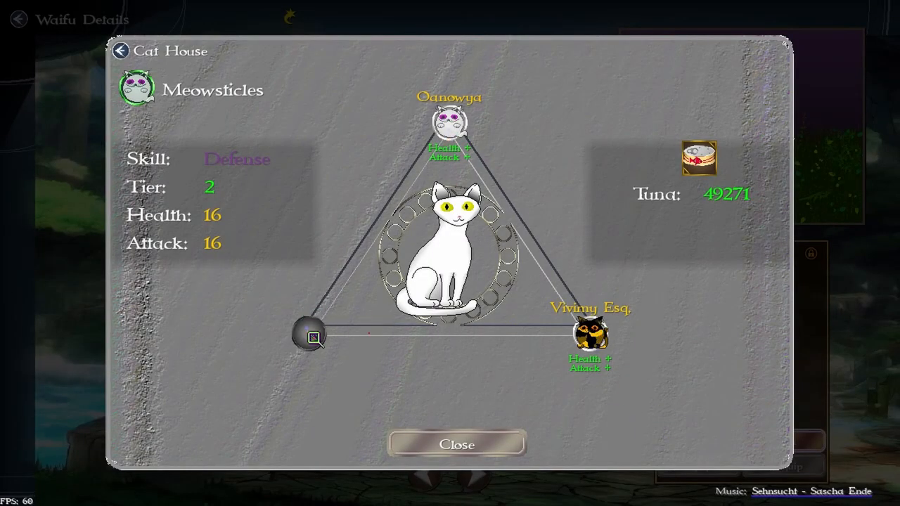
click(309, 335)
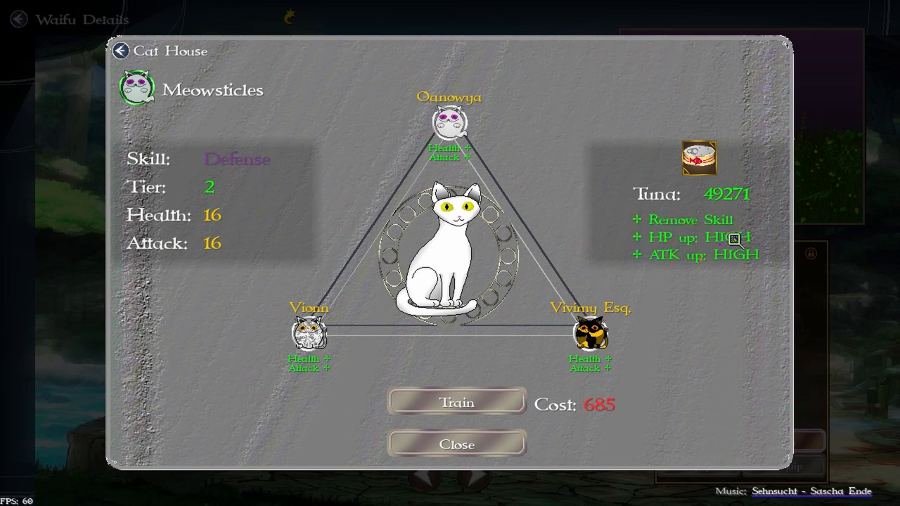
mouse_move(691, 269)
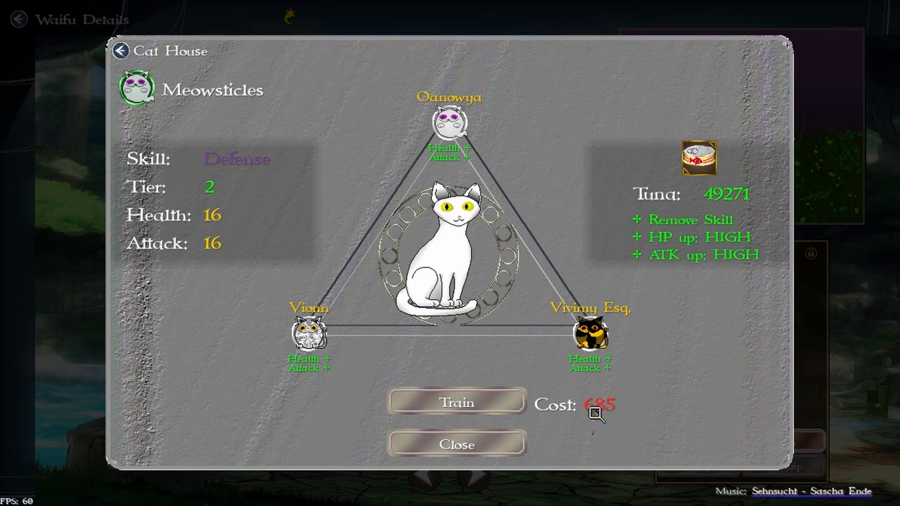
mouse_move(208, 294)
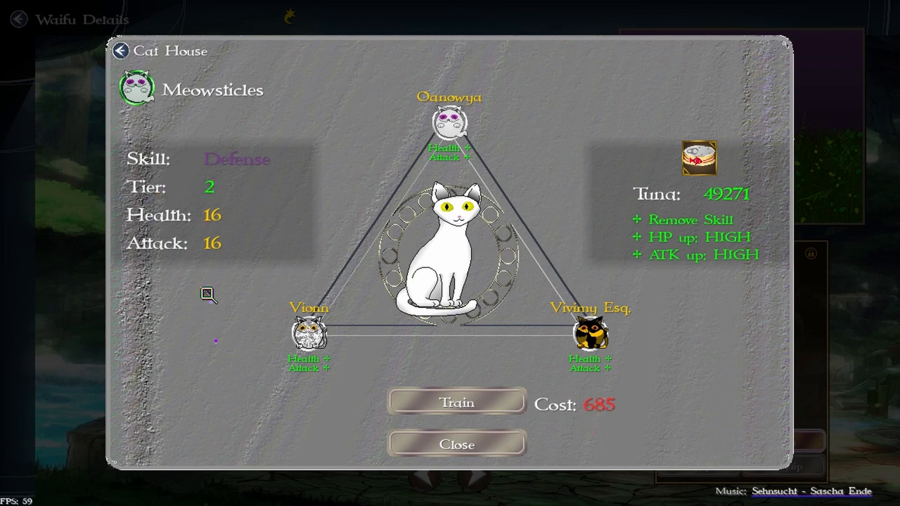
mouse_move(228, 166)
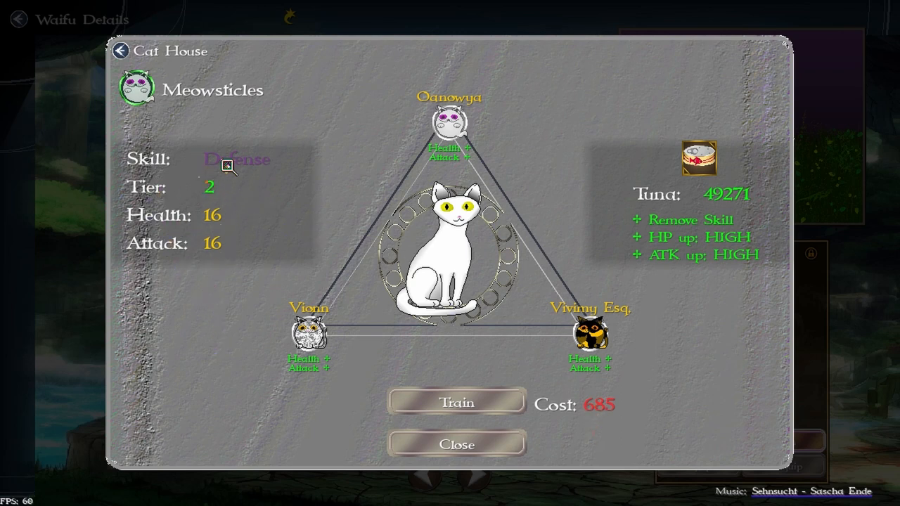
click(456, 403)
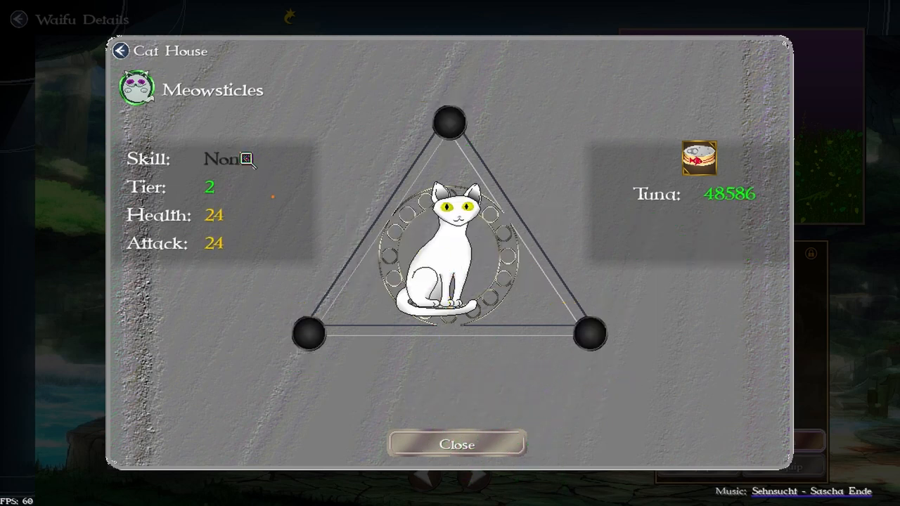
mouse_move(273, 322)
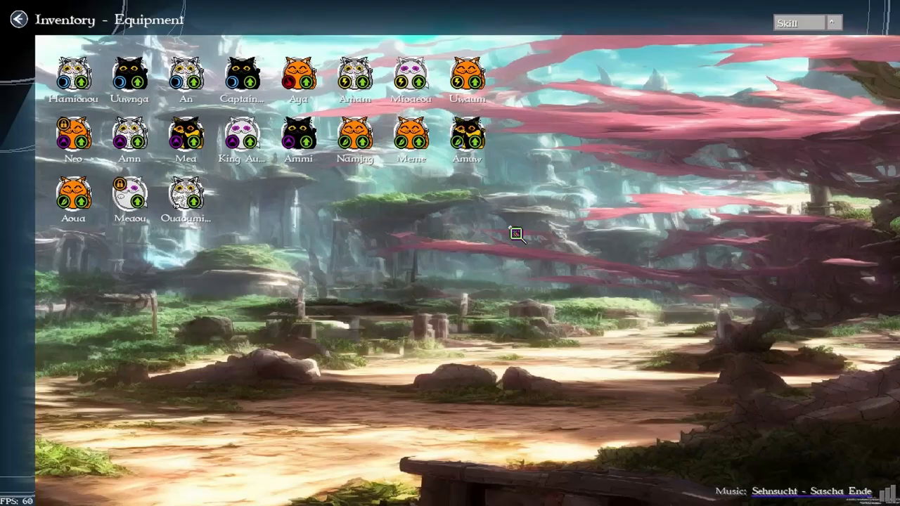
Train Meowsticles again with Mea, Ammi and King Aukumya, reaching Tier 3 with Defense skill
click(186, 133)
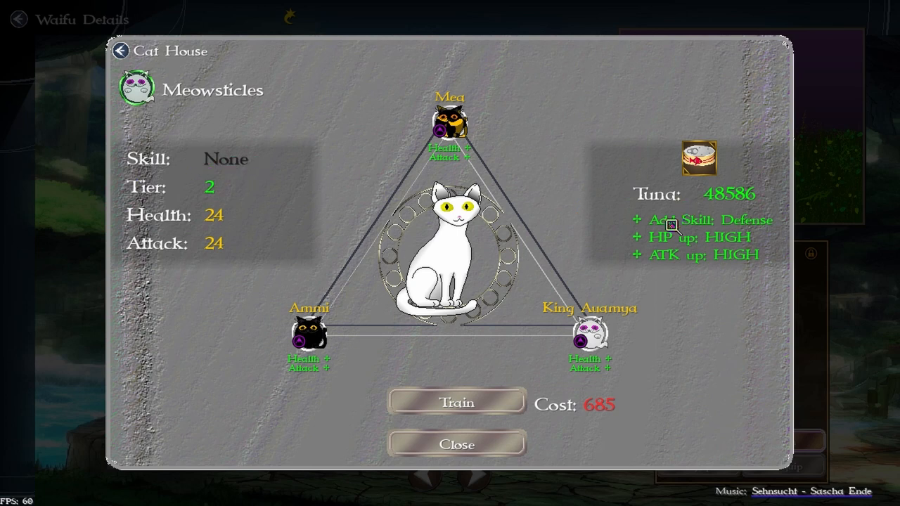
mouse_move(753, 225)
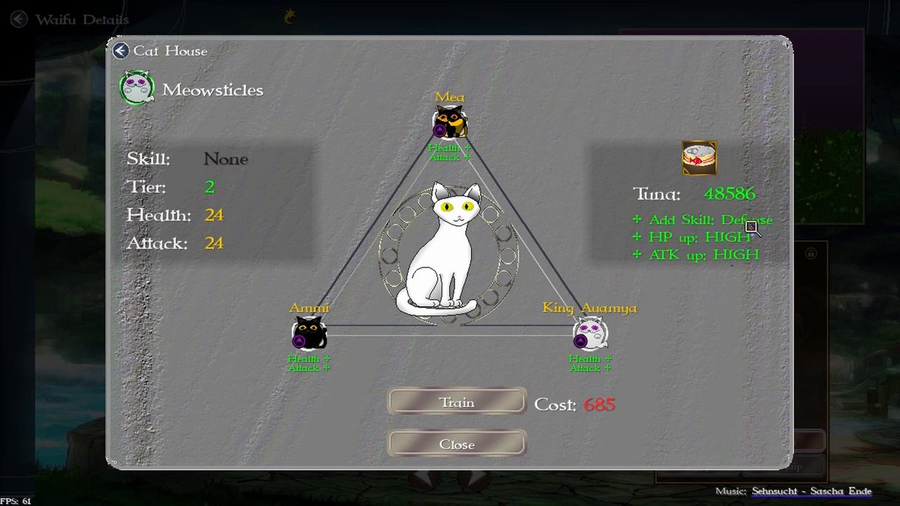
click(455, 403)
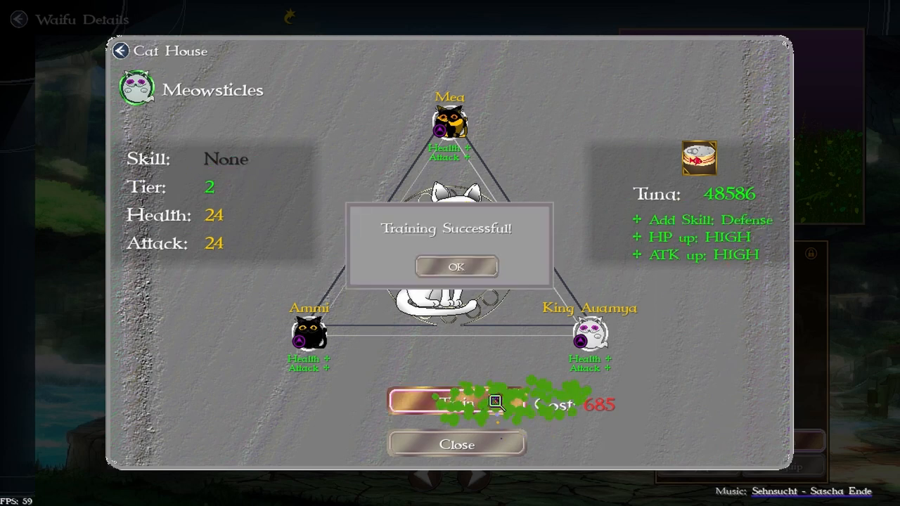
click(456, 267)
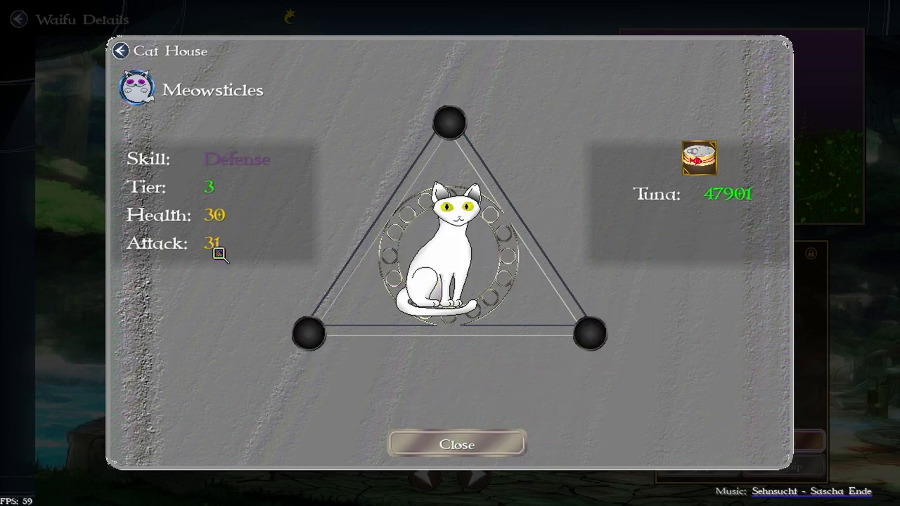
mouse_move(181, 182)
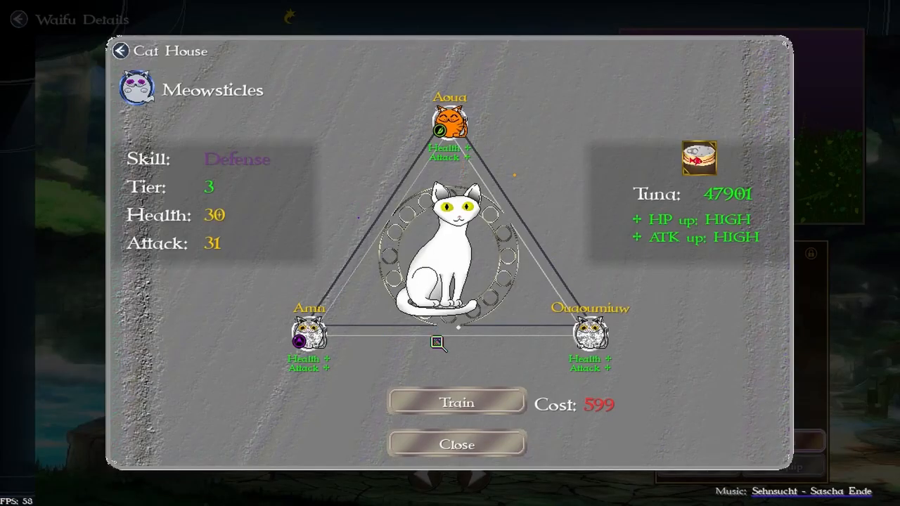
mouse_move(668, 233)
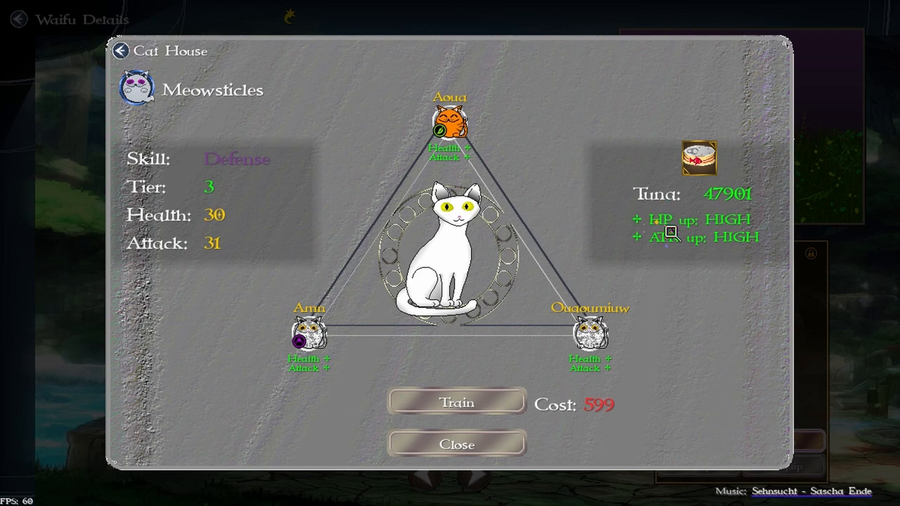
mouse_move(583, 414)
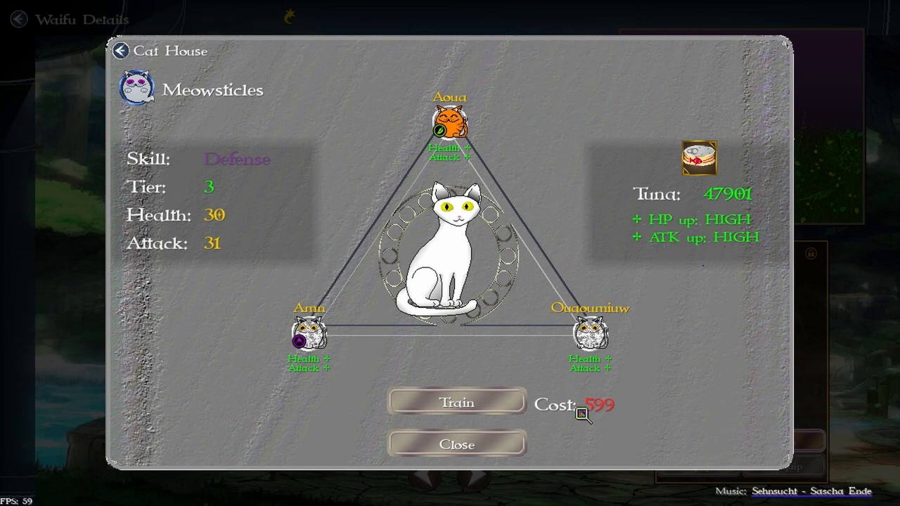
Run Meowsticles' slotted training, then assign Miaaeou, Uwuuun and Amam to King Sykohpath's slots
click(456, 402)
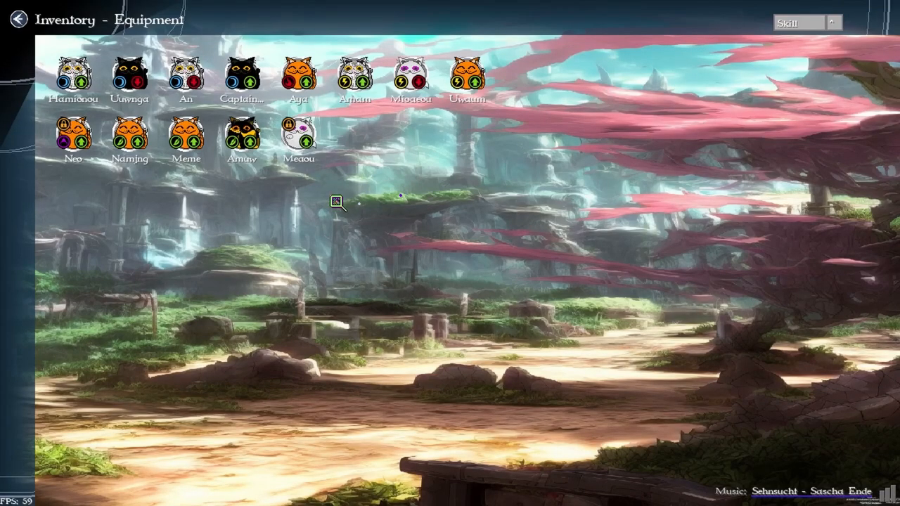
click(130, 73)
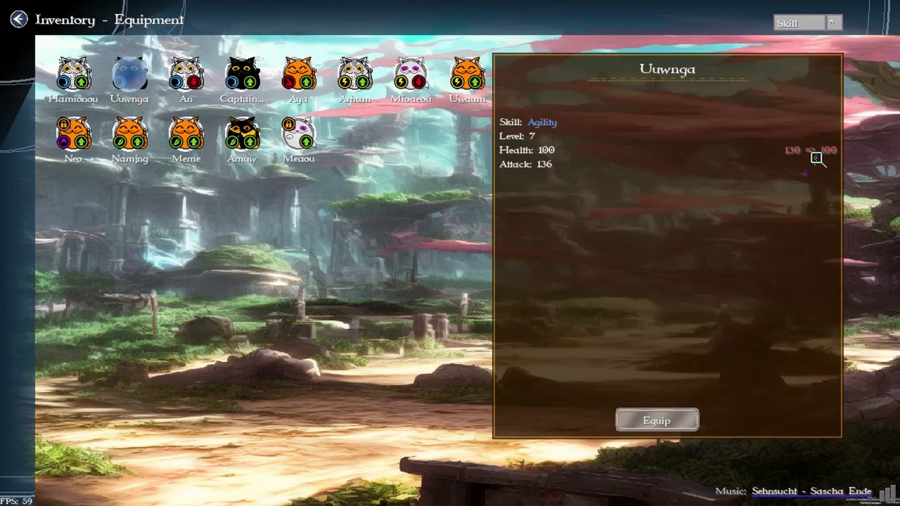
click(411, 73)
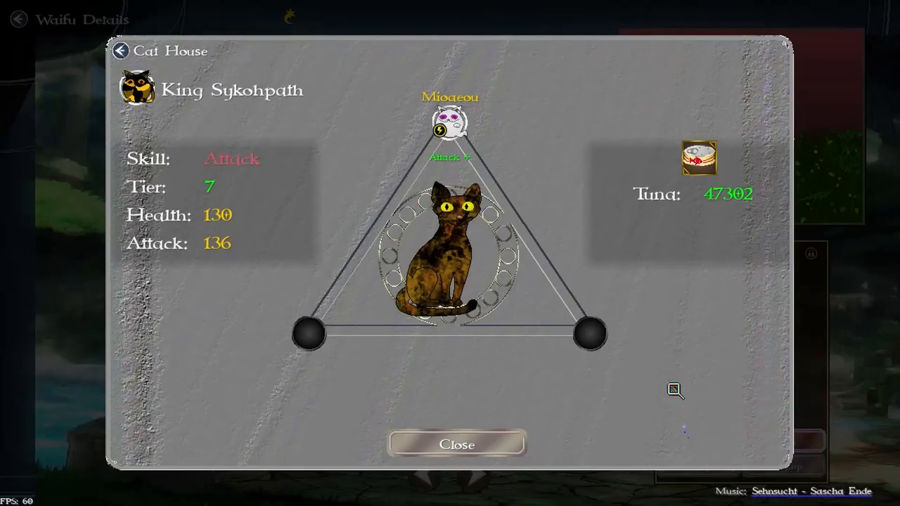
mouse_move(464, 169)
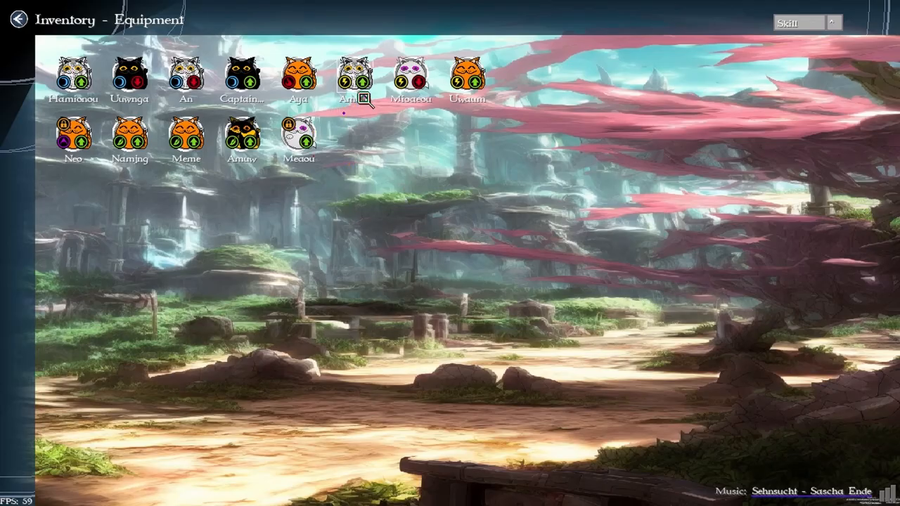
click(355, 70)
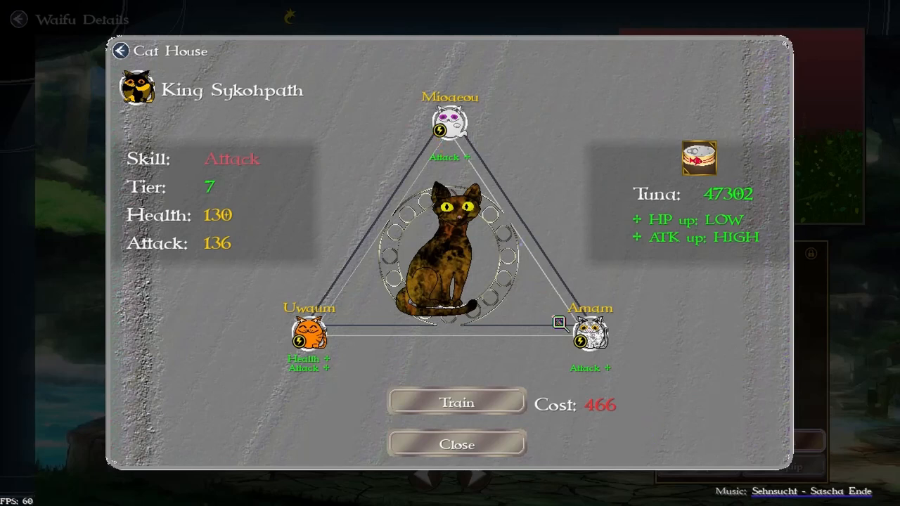
mouse_move(254, 175)
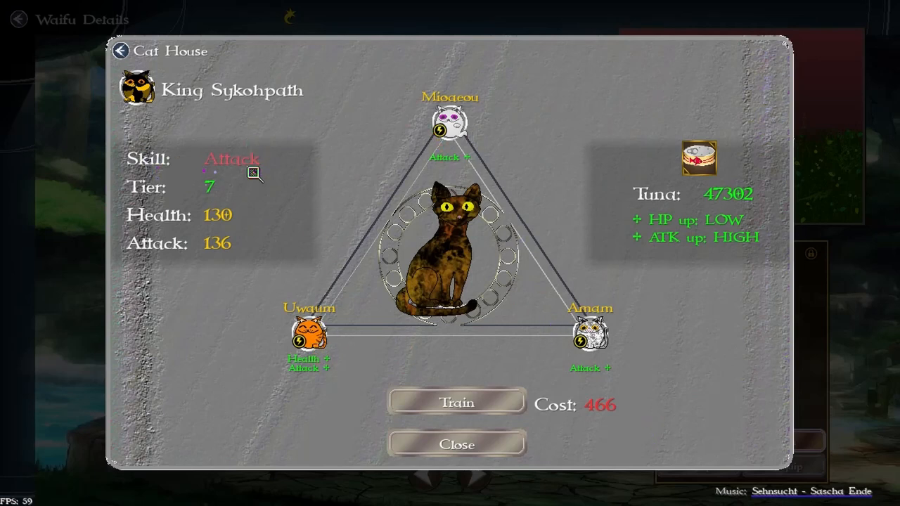
mouse_move(562, 148)
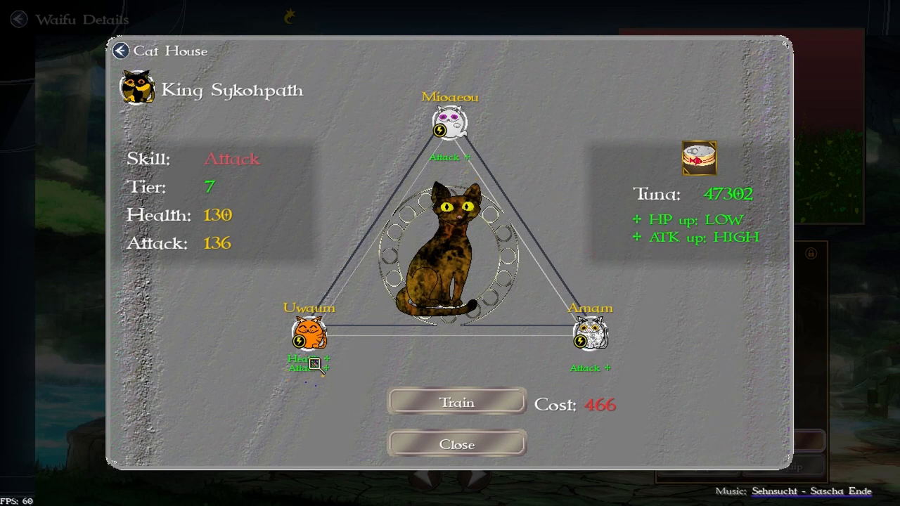
mouse_move(731, 239)
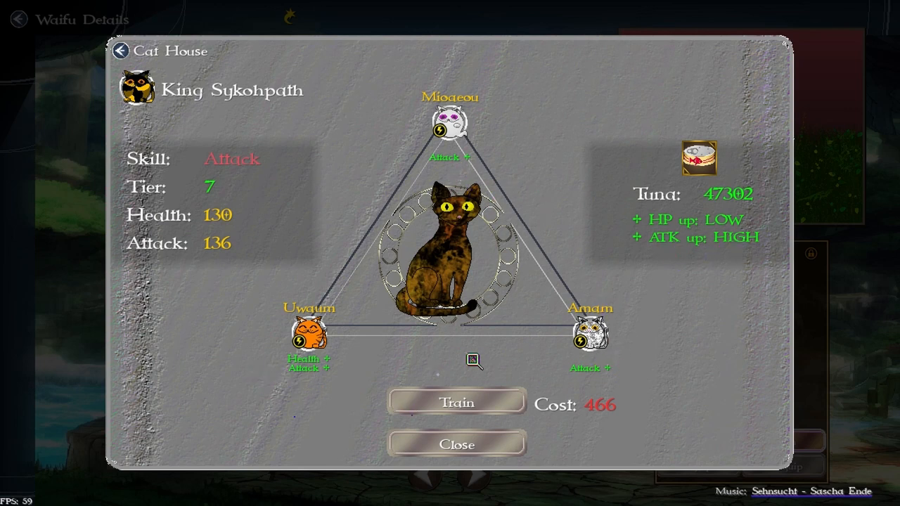
mouse_move(598, 416)
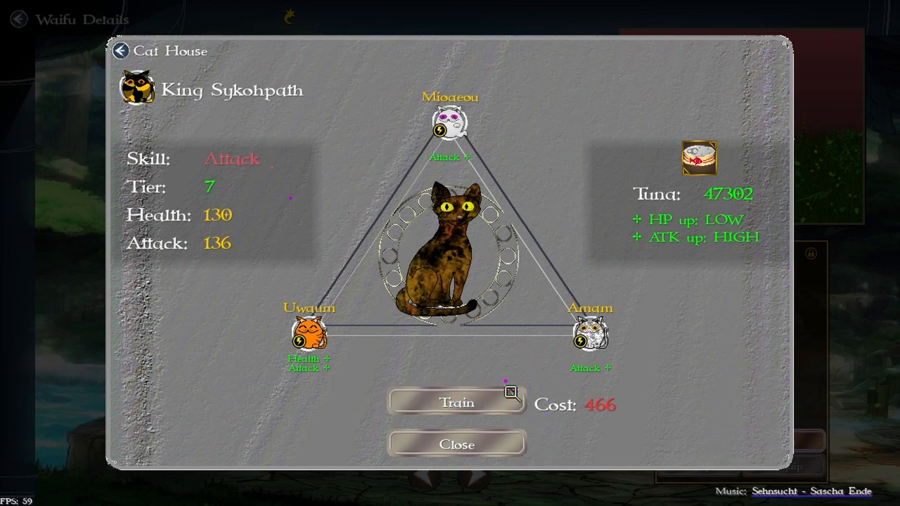
Train the Tier 7 Attack cat King Sykohpath with the three slotted cats
click(456, 402)
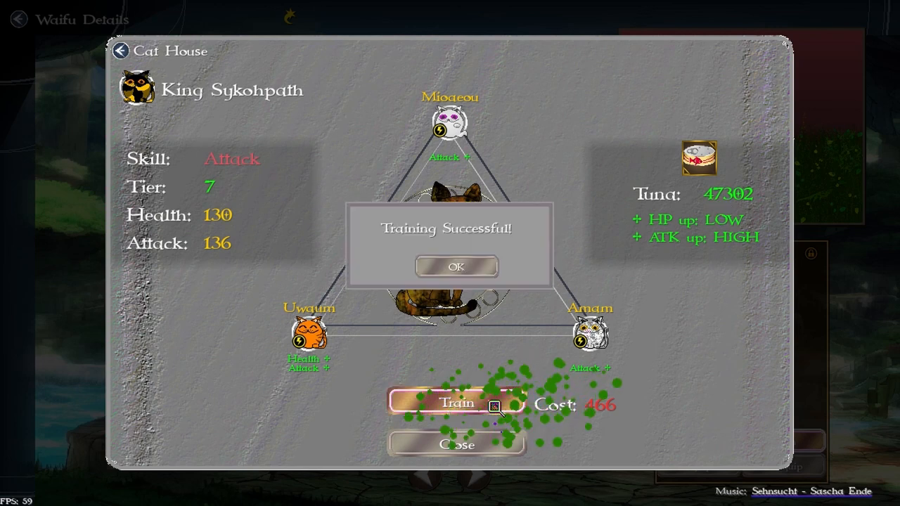
click(456, 267)
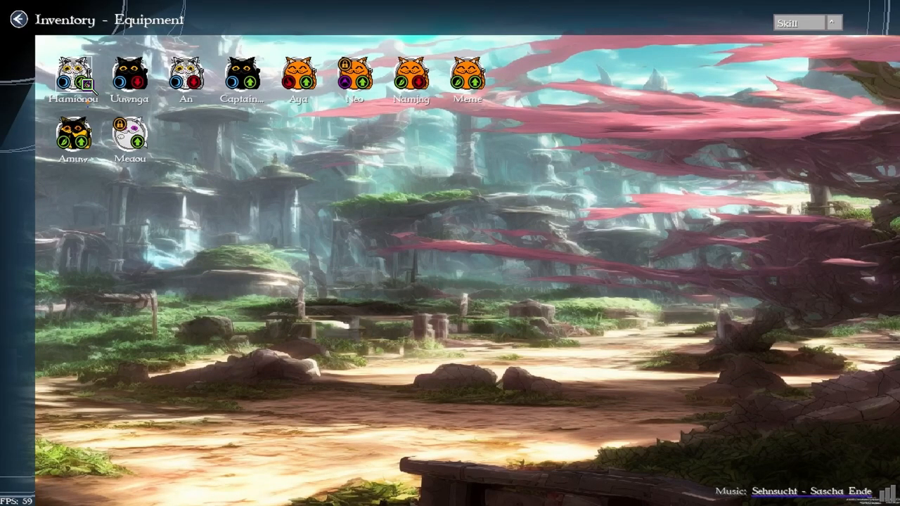
Slot An alongside Uuwnga and Nanng for King Sykohpath's zero-cost training at Health 131, Attack 144
click(129, 73)
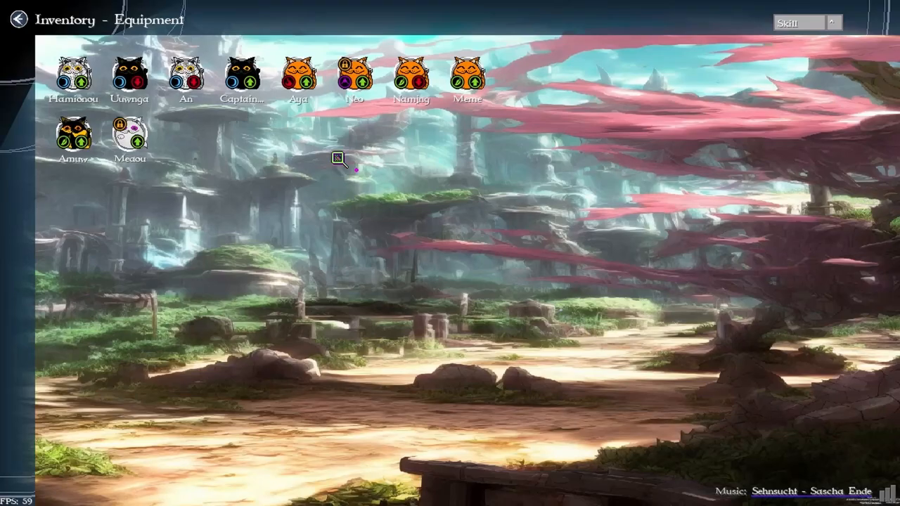
click(185, 73)
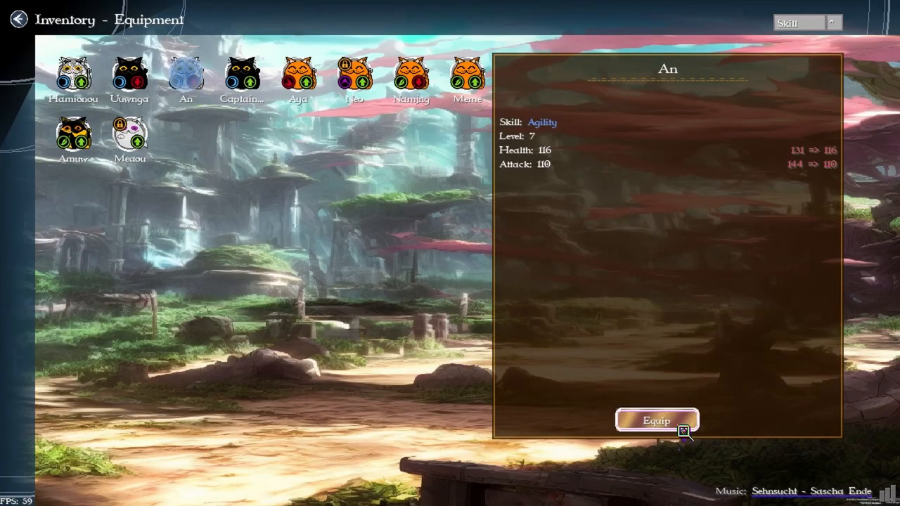
click(656, 419)
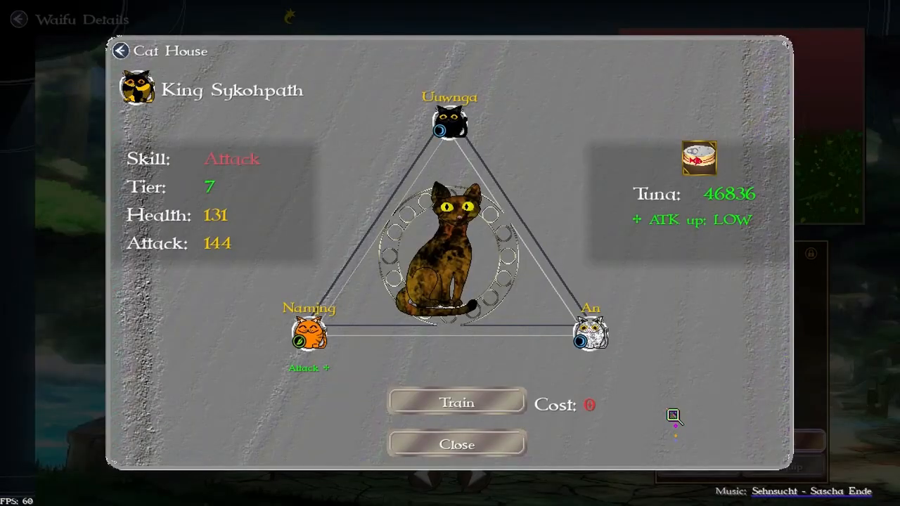
mouse_move(676, 232)
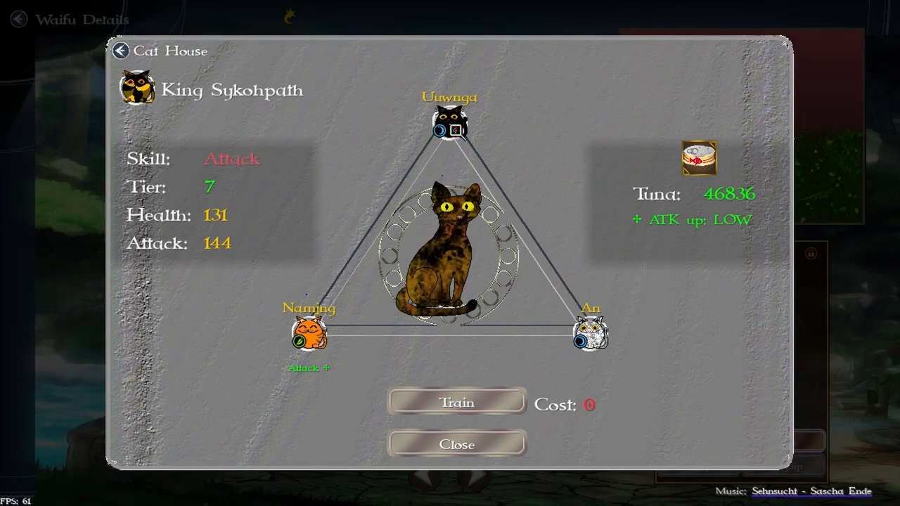
mouse_move(675, 244)
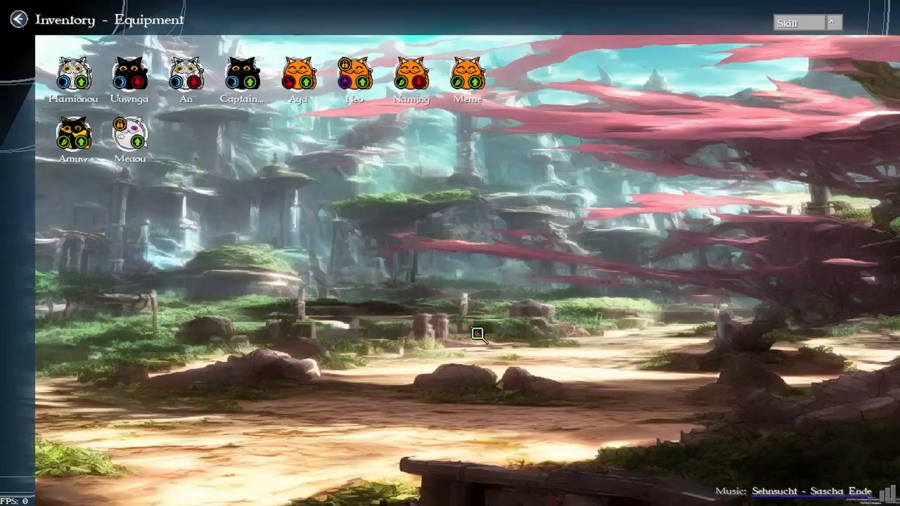
Train King Sykohpath with Hamiamou, Ammy and Meme and confirm the success message
click(73, 73)
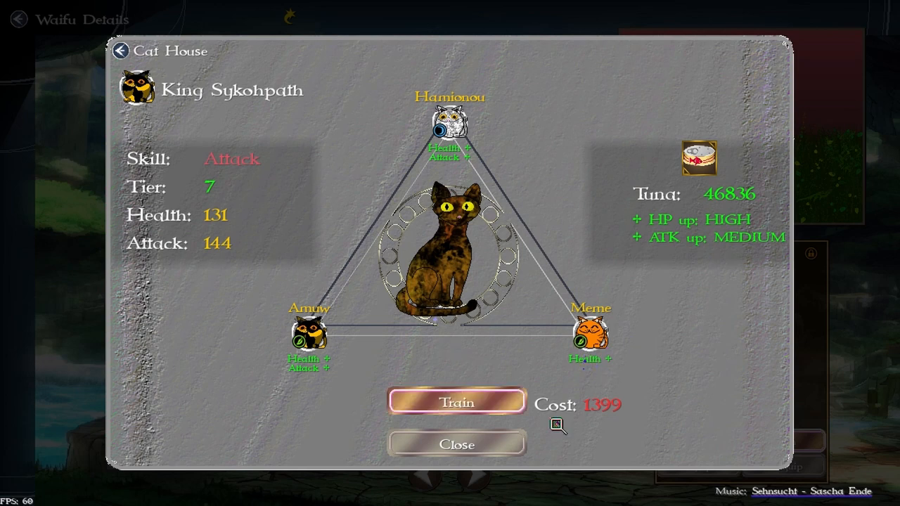
mouse_move(354, 372)
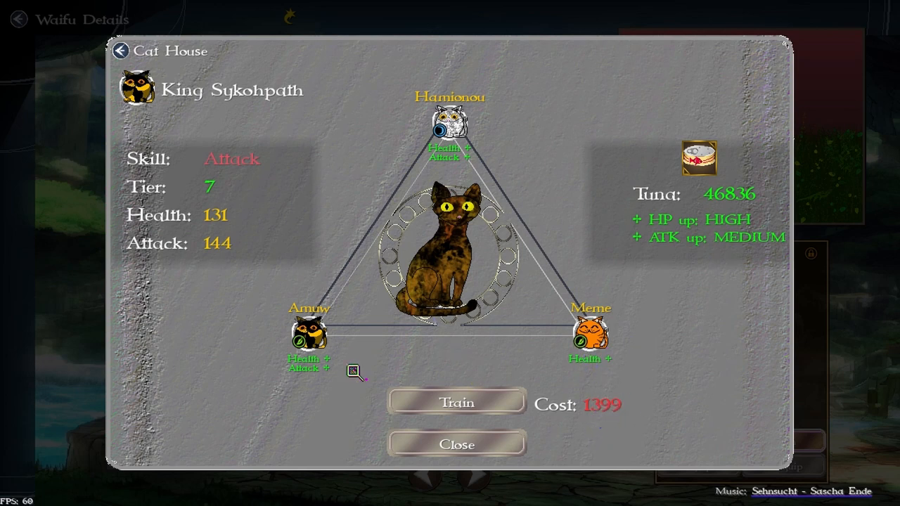
click(456, 403)
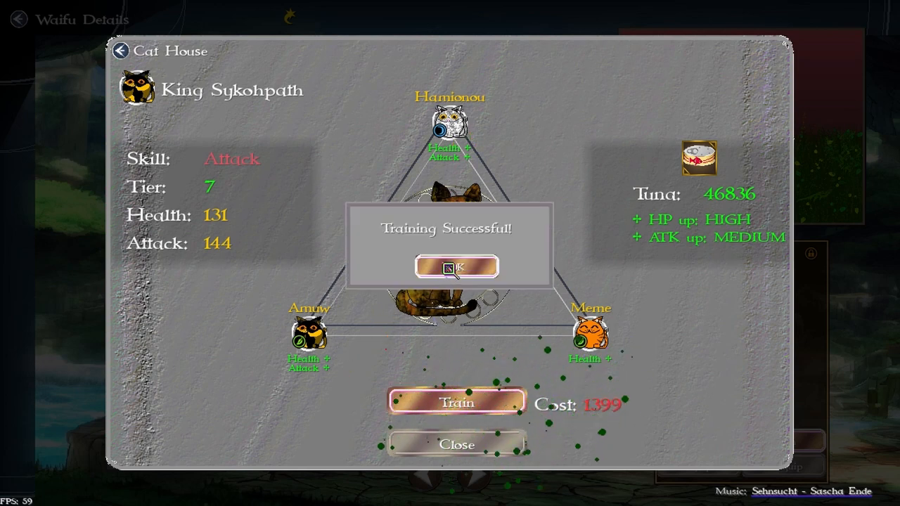
click(456, 267)
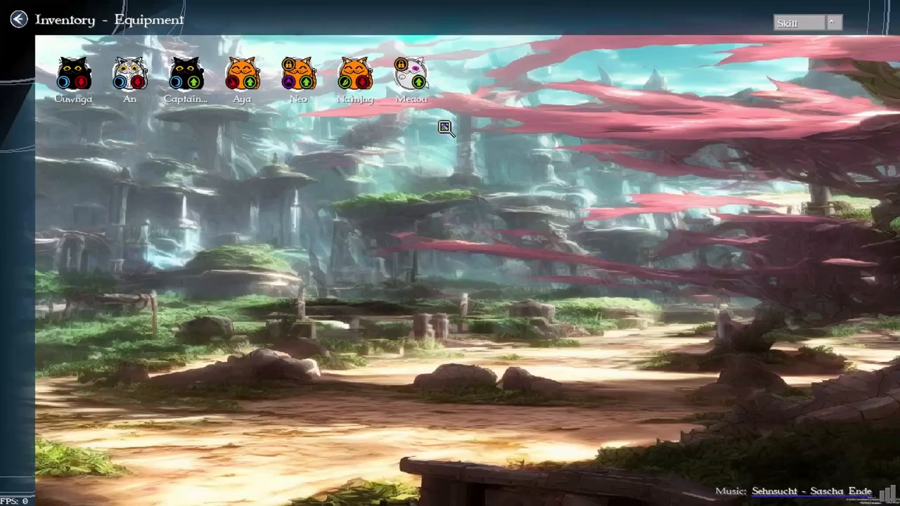
View the stats of Captain Hauya, Uuwnga and a third cat in the equipment list
click(185, 74)
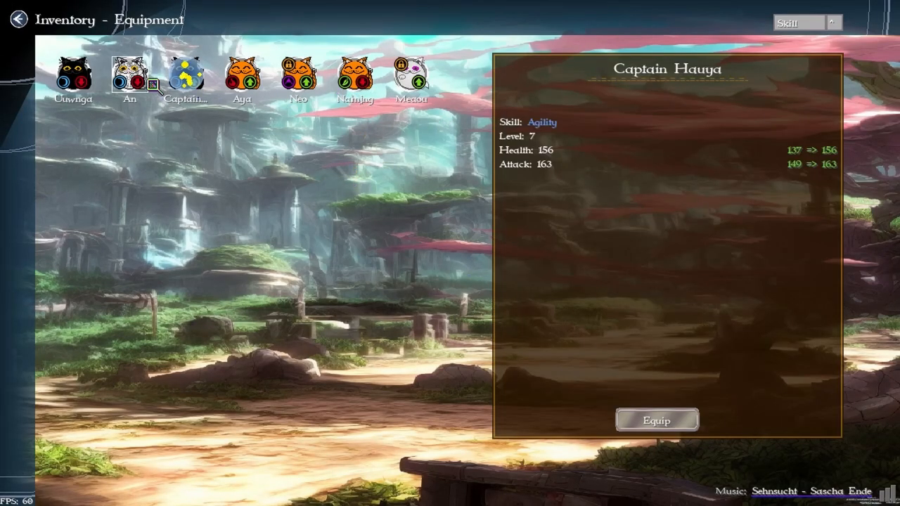
click(73, 76)
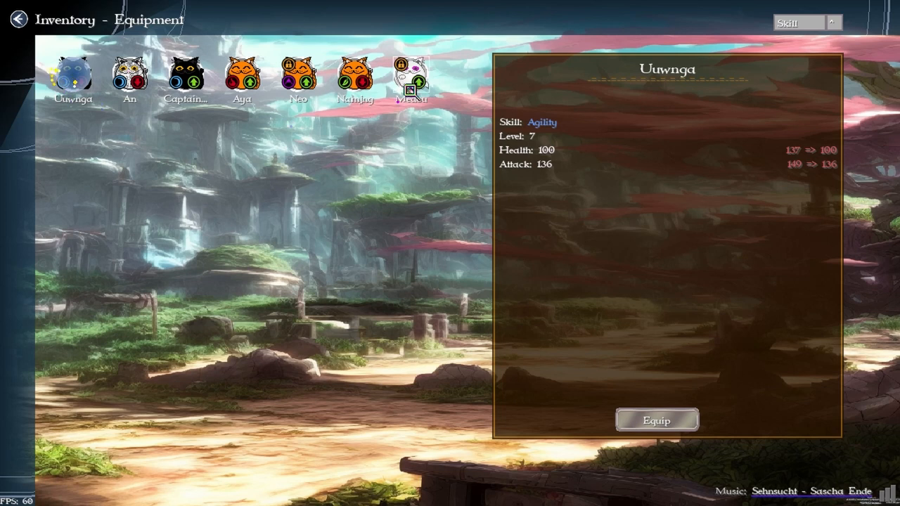
click(411, 73)
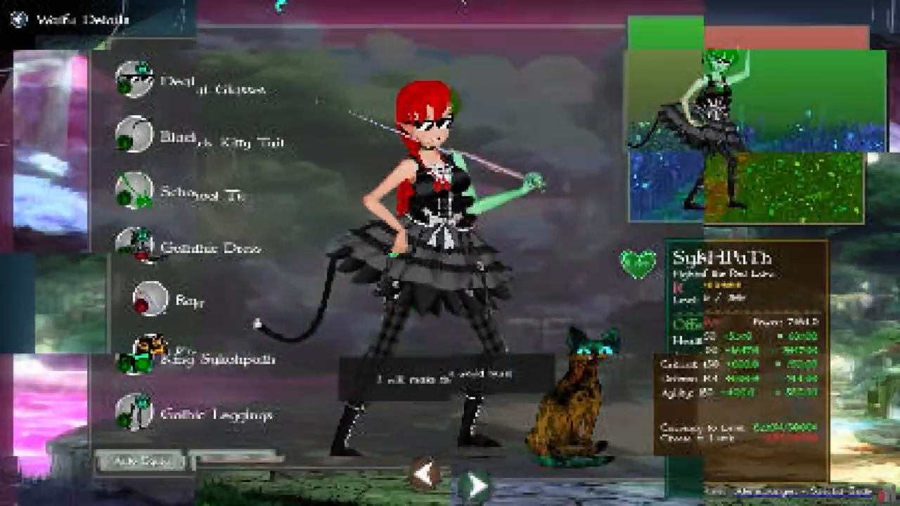
Move the Waifu Details to the next character, Shashawdoa (level 50, empty slots)
click(242, 451)
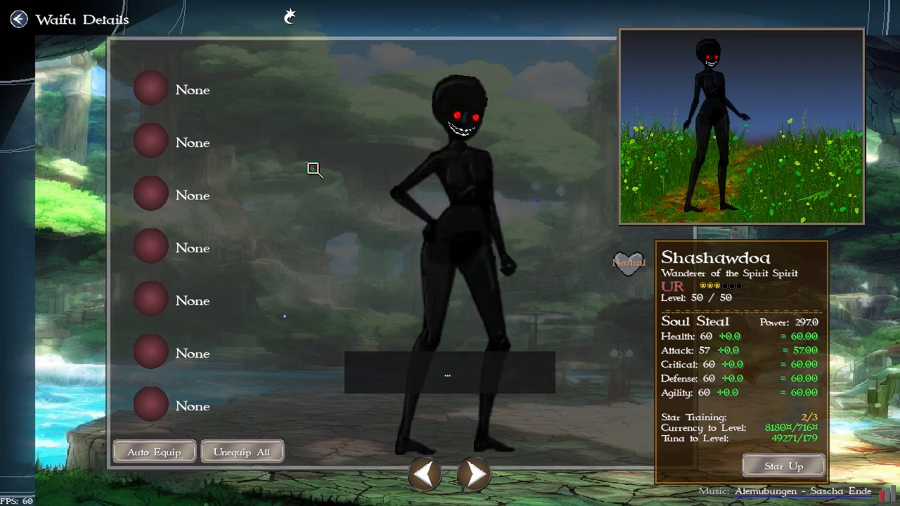
mouse_move(507, 202)
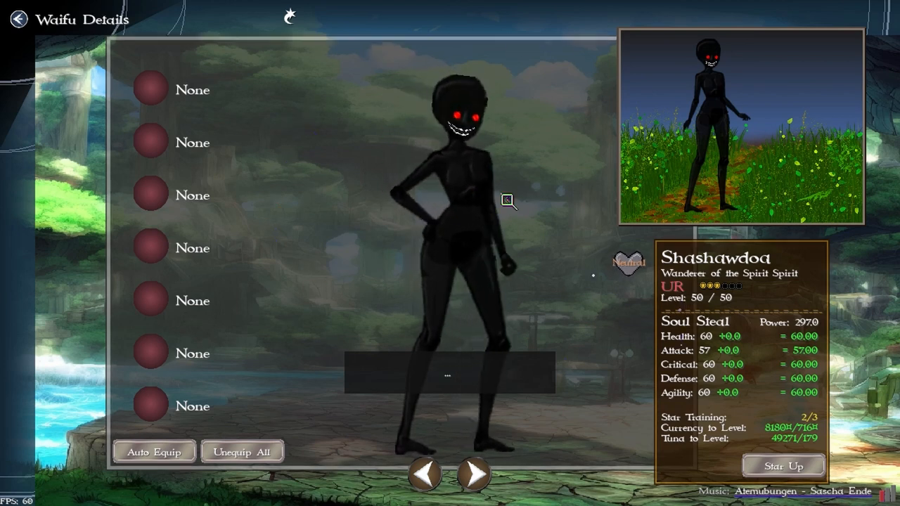